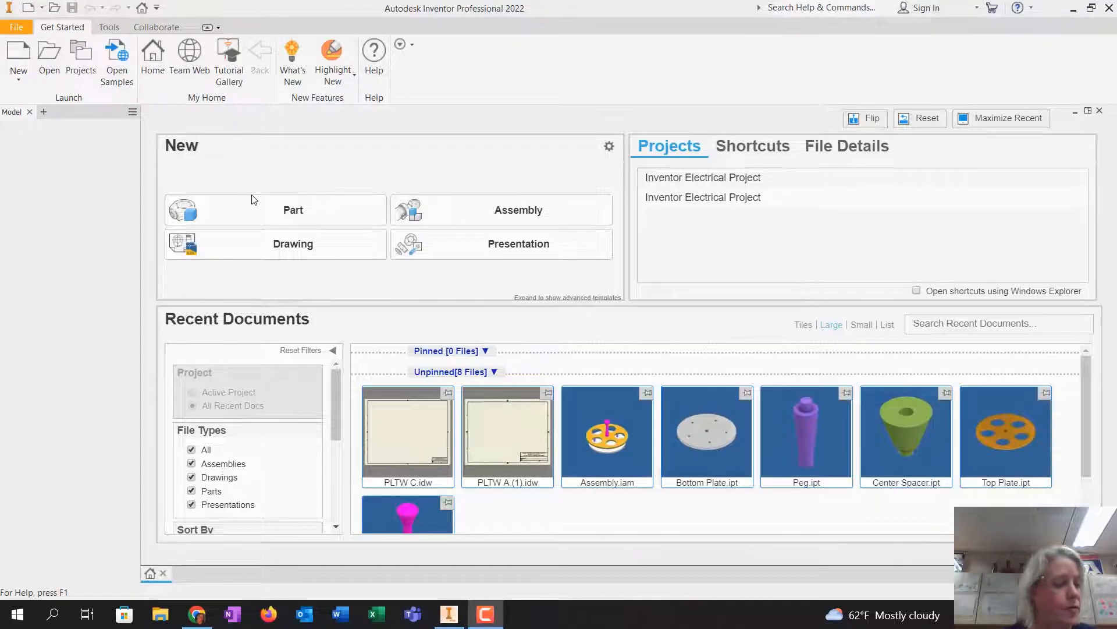
pyautogui.moveTo(60, 166)
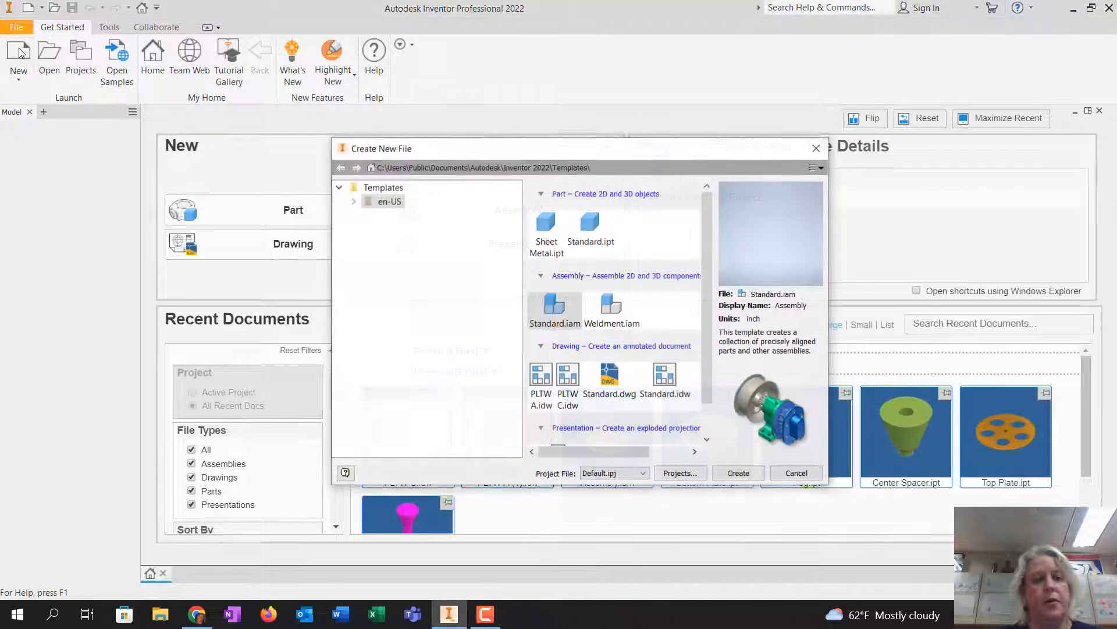
# Create a new blank part, Part1, from the Standard.ipt template
pyautogui.click(591, 224)
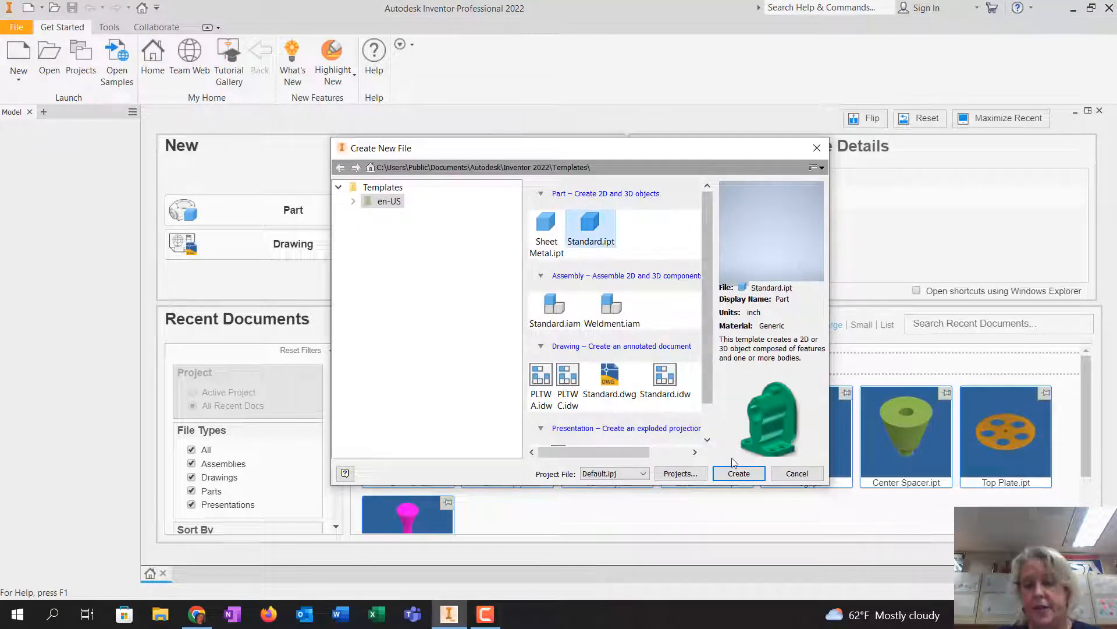
pyautogui.click(796, 472)
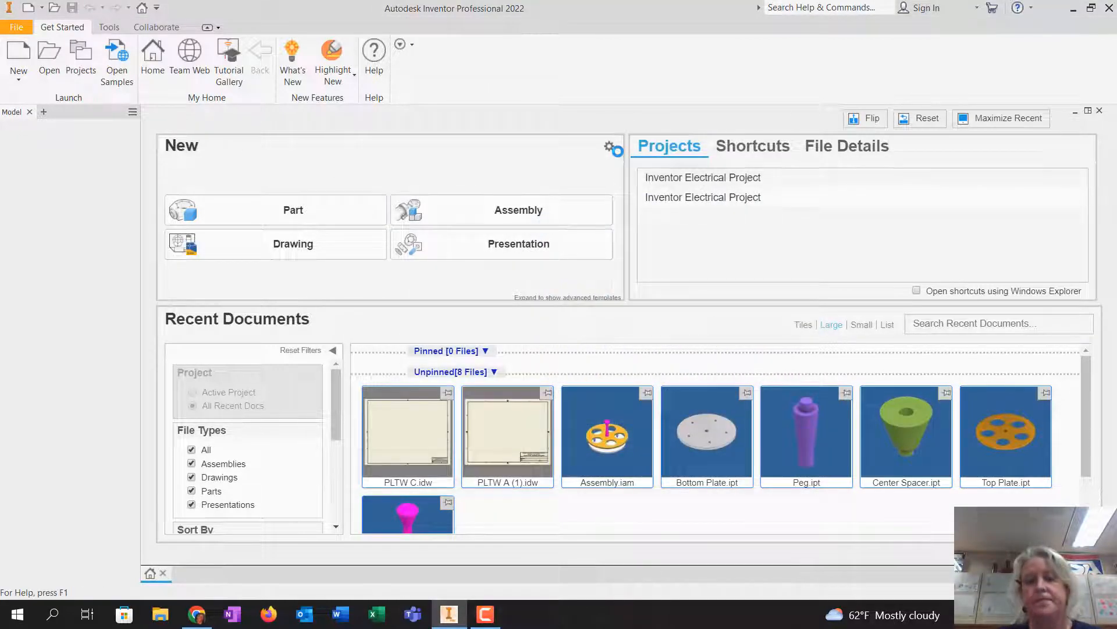
pyautogui.click(274, 209)
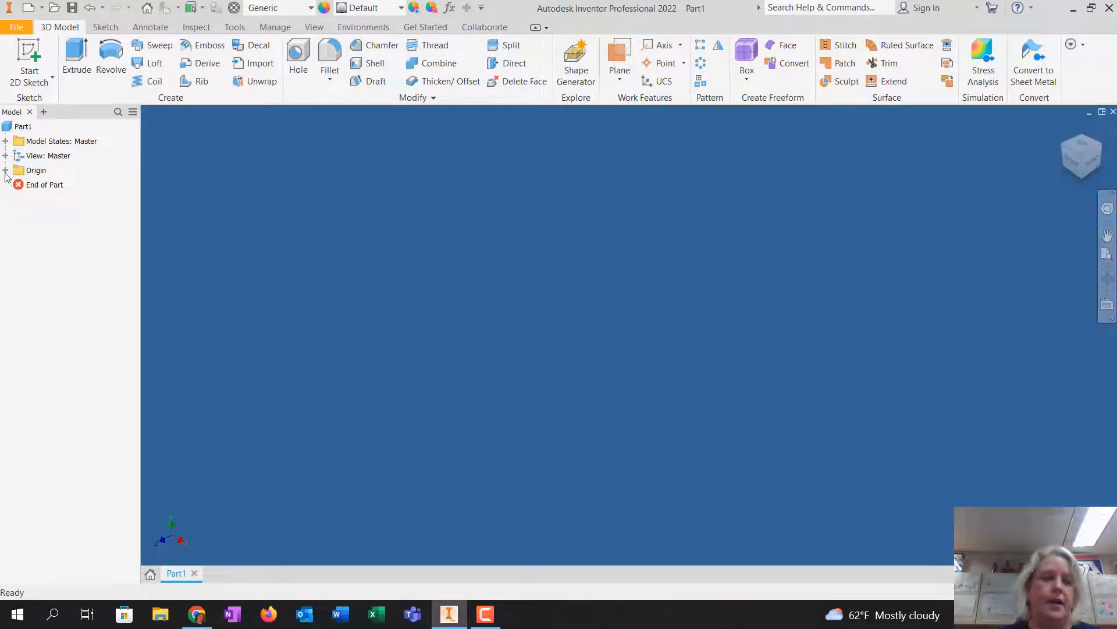
# Begin Sketch1 on the origin XY plane and start a two-point rectangle
pyautogui.click(6, 170)
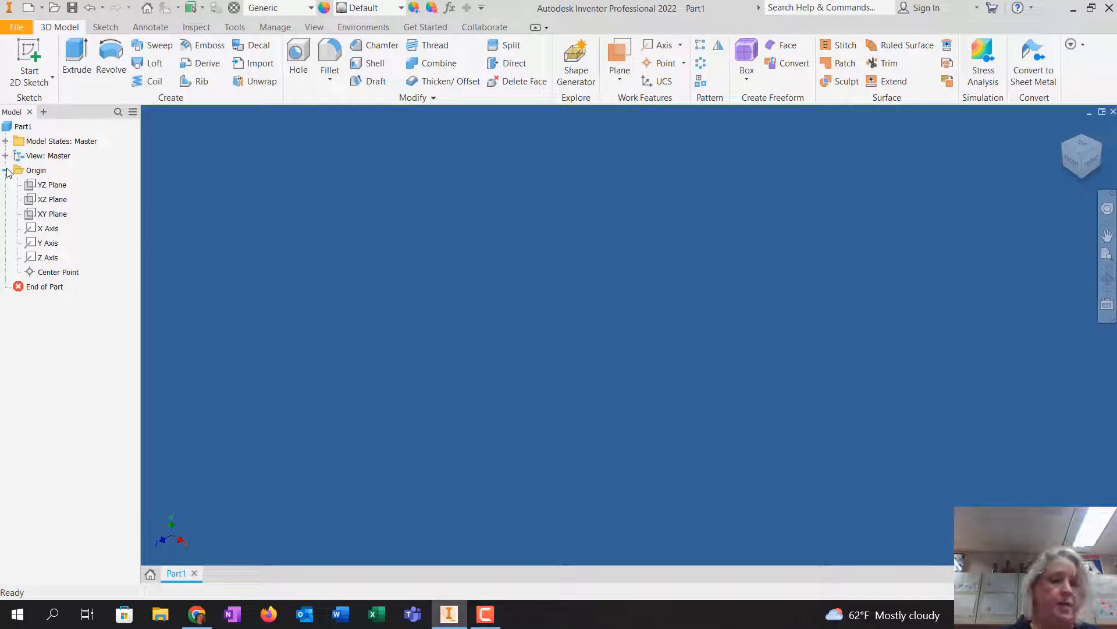
pyautogui.click(53, 214)
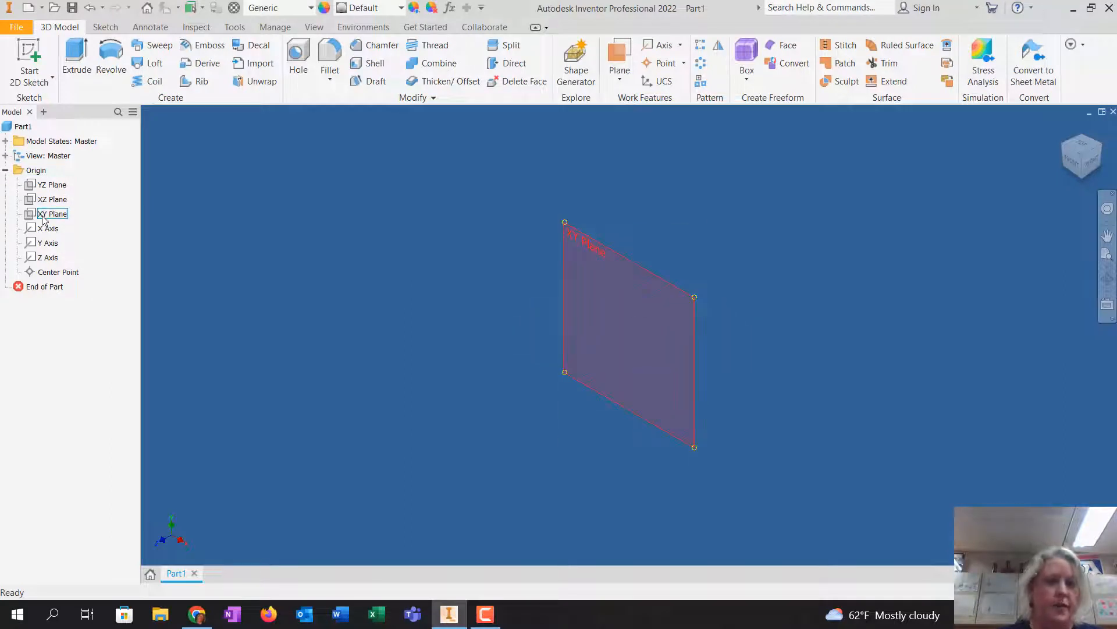
pyautogui.click(53, 199)
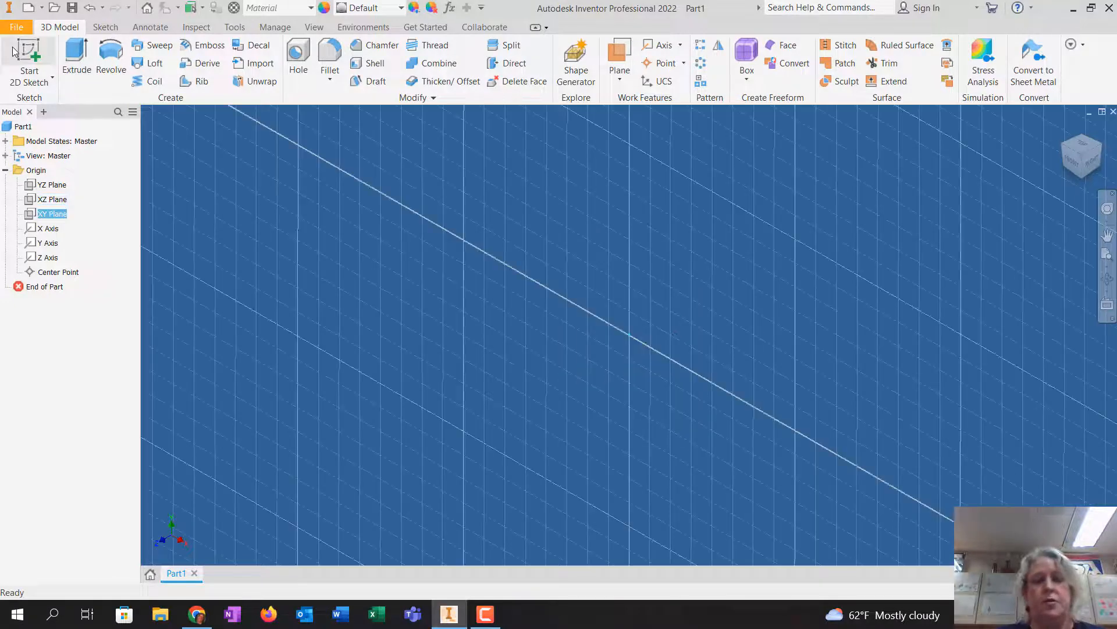
pyautogui.click(23, 58)
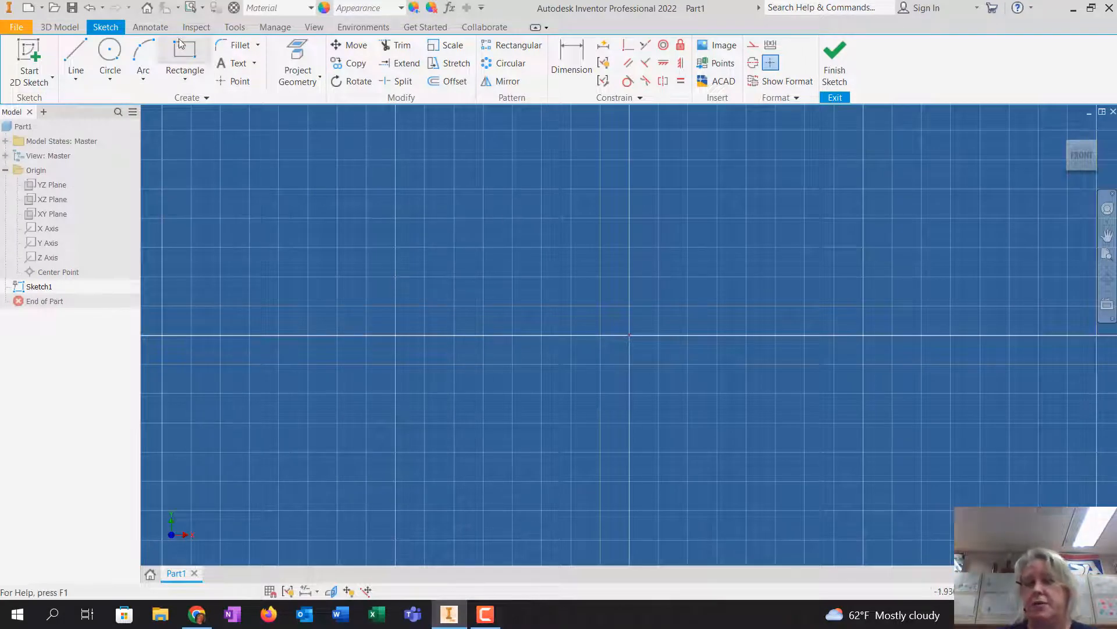
pyautogui.moveTo(183, 47)
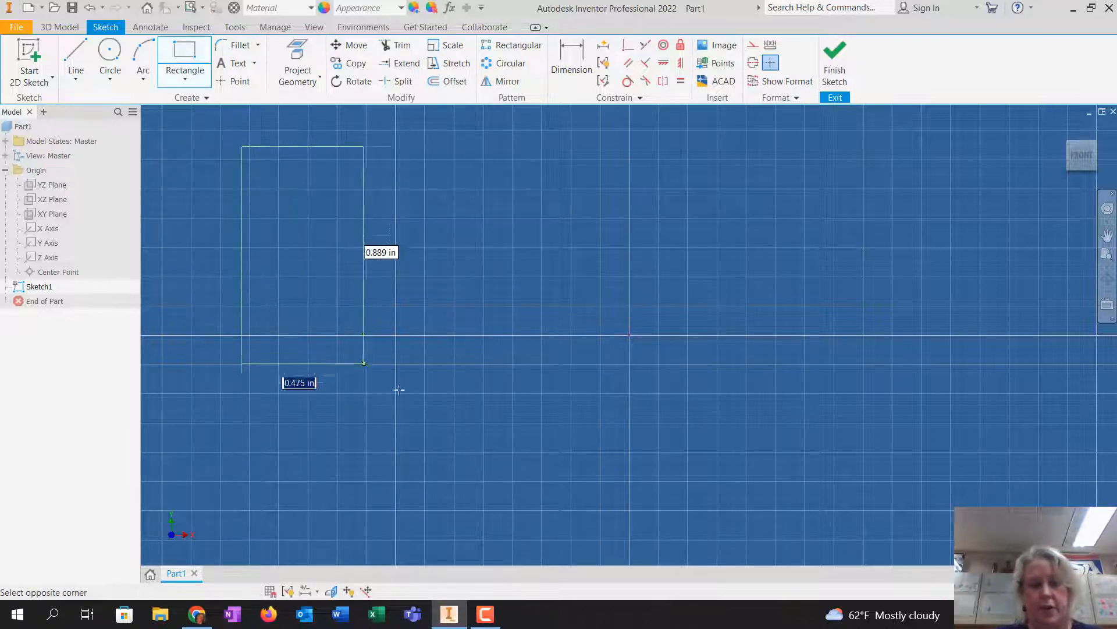
# Finish the rectangle and dimension it 2.25 in wide with a height dimension on its left edge
pyautogui.click(917, 475)
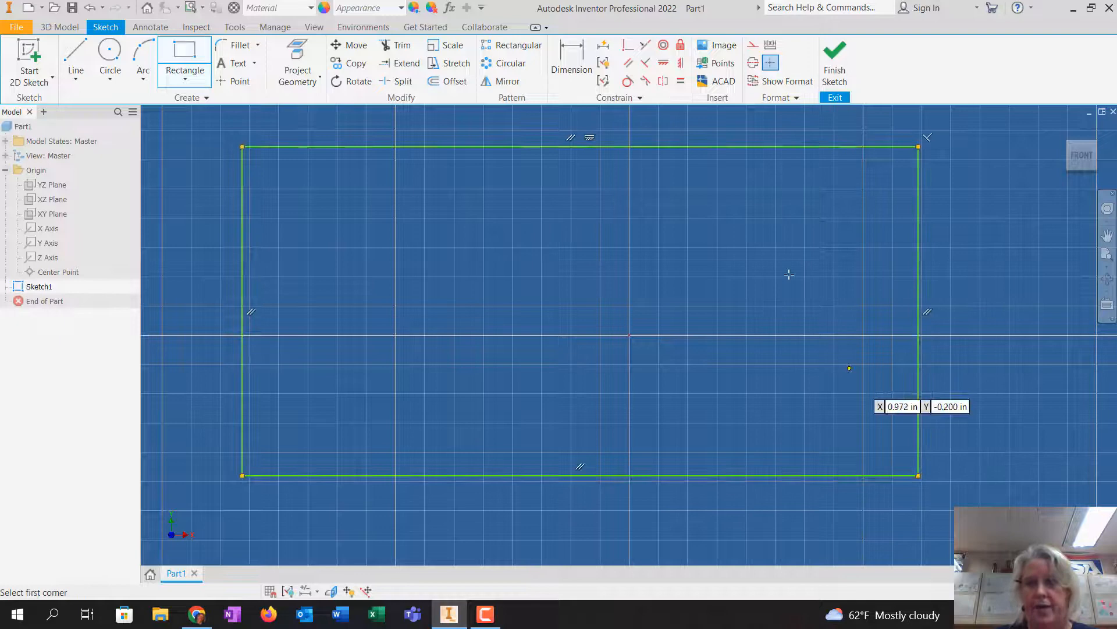
pyautogui.click(572, 61)
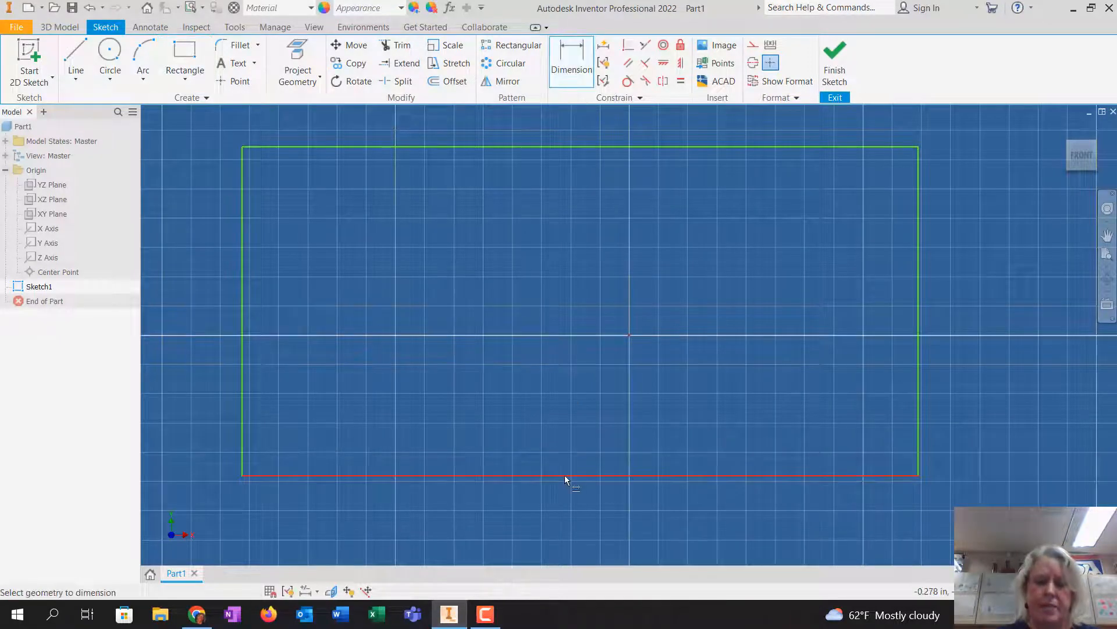
pyautogui.click(564, 480)
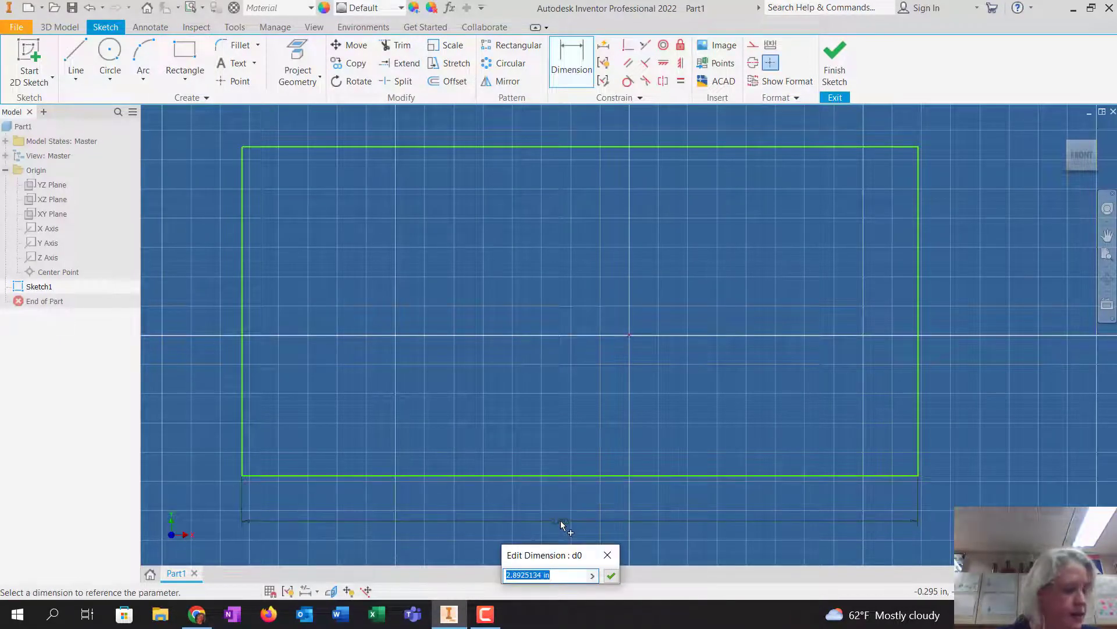
pyautogui.write('2.25')
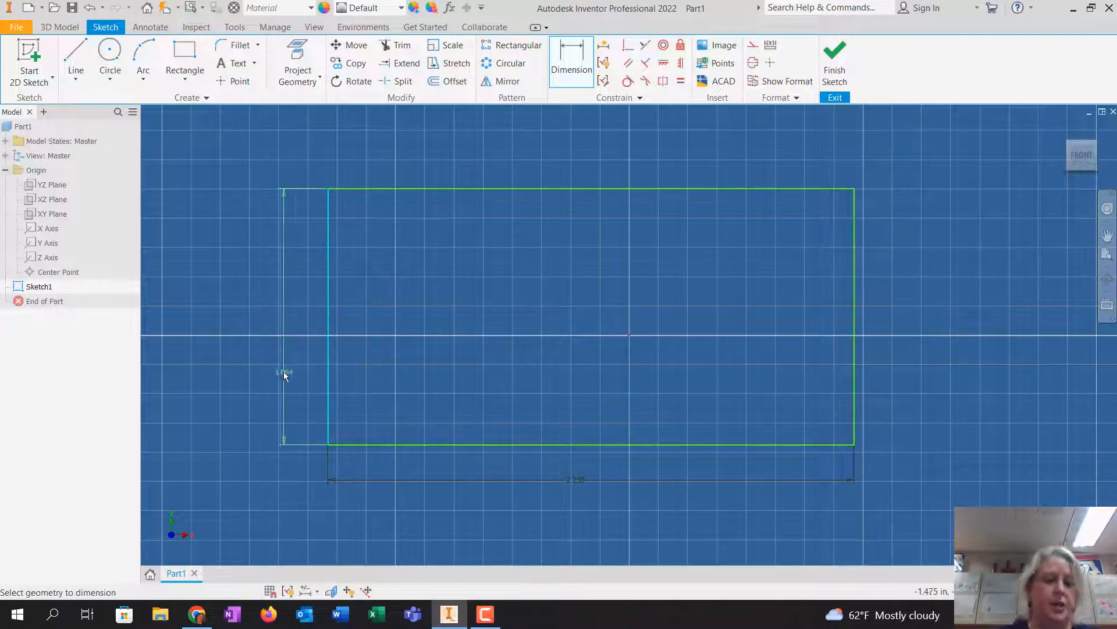
pyautogui.click(283, 372)
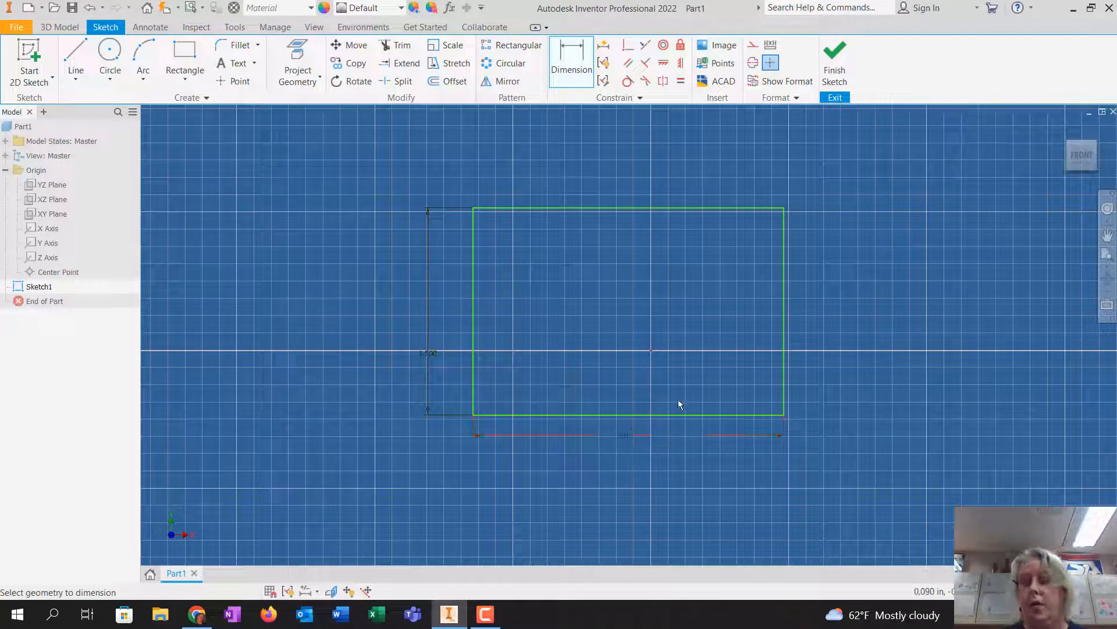
# Extrude the rectangle 1.75 in into the solid block Extrusion1
pyautogui.click(836, 58)
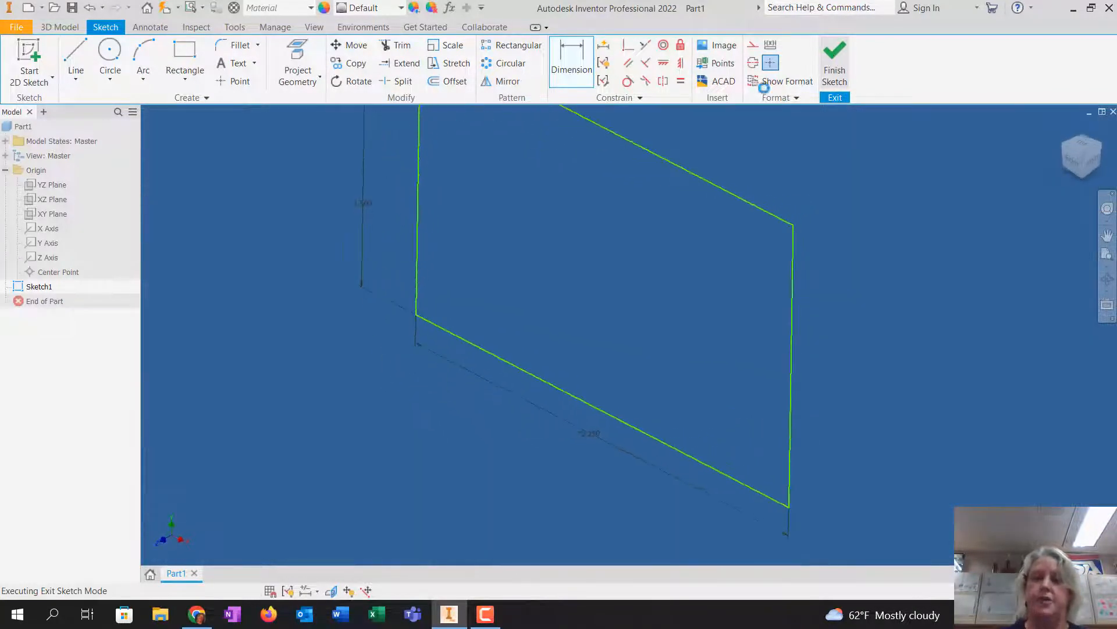
pyautogui.click(835, 56)
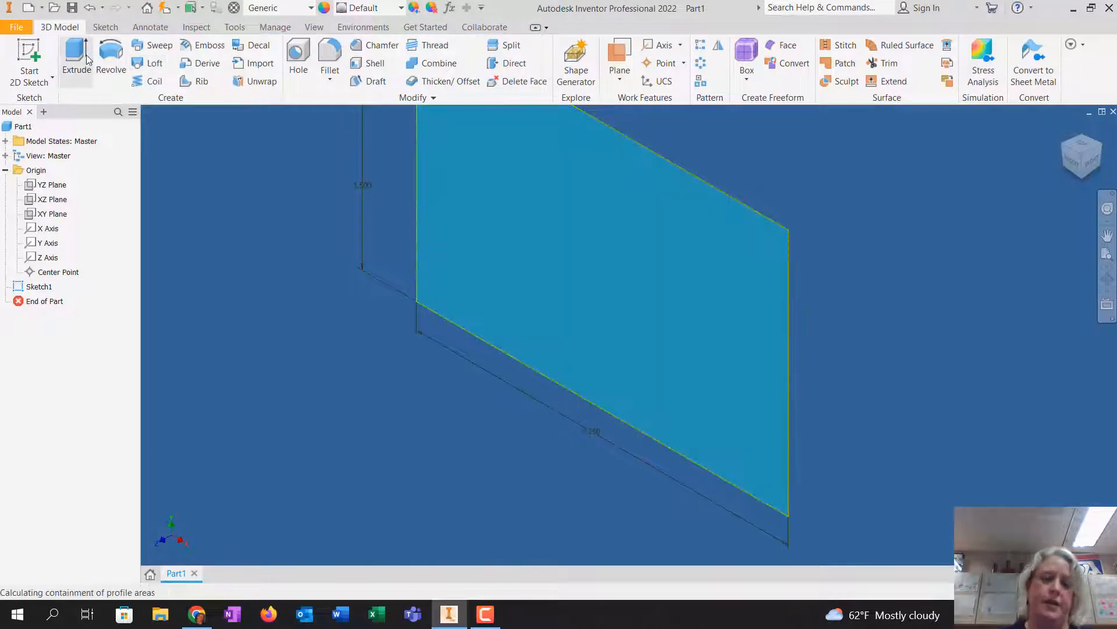
pyautogui.click(76, 58)
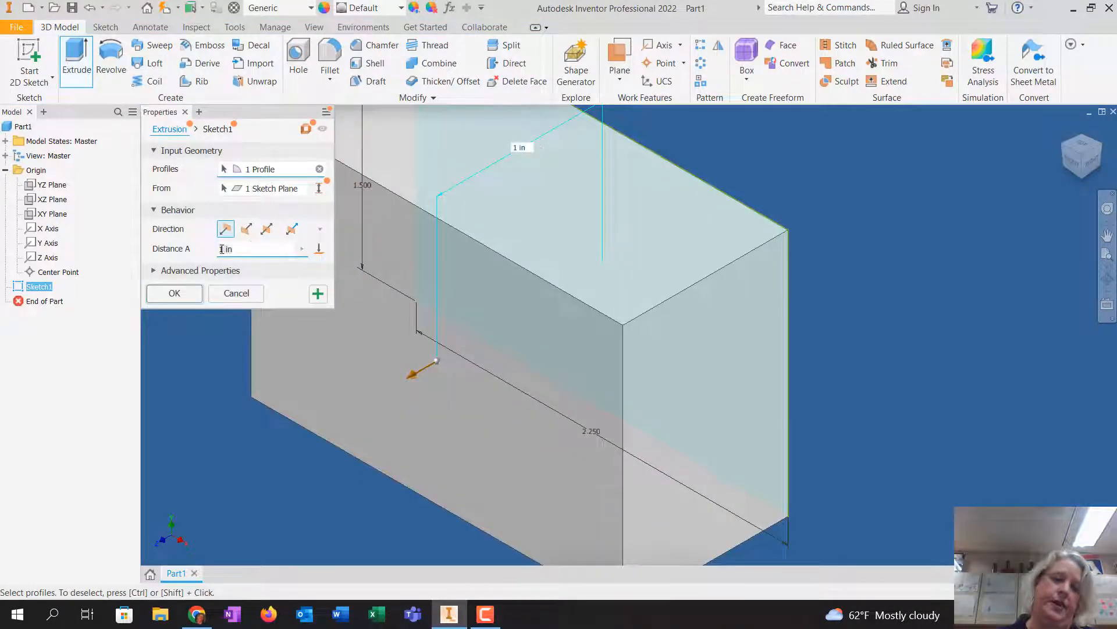
pyautogui.write('1.75')
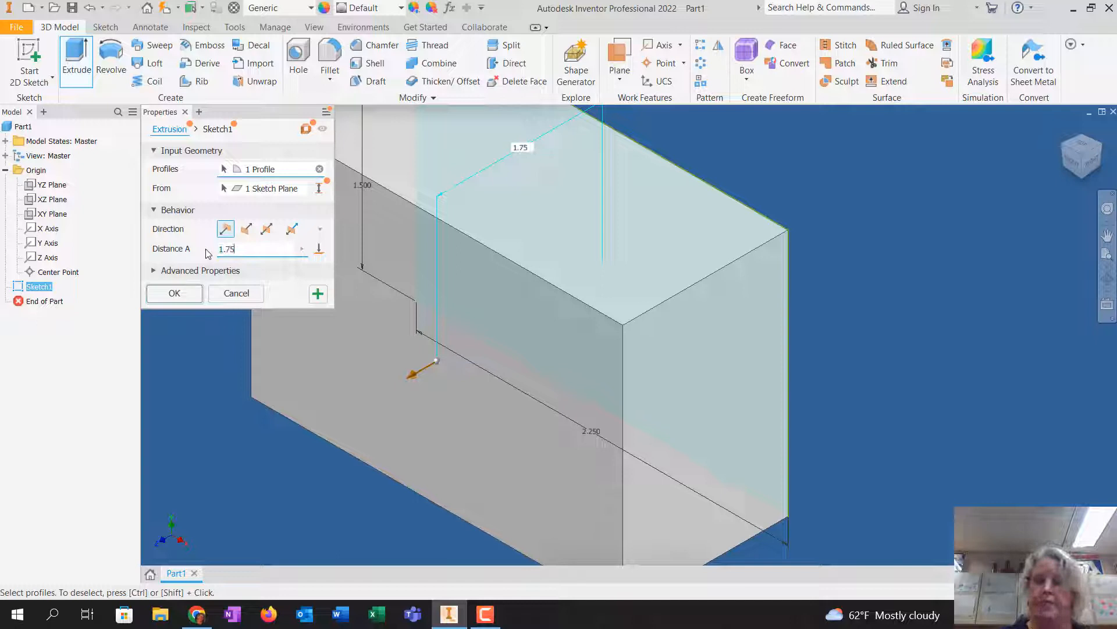
pyautogui.click(175, 294)
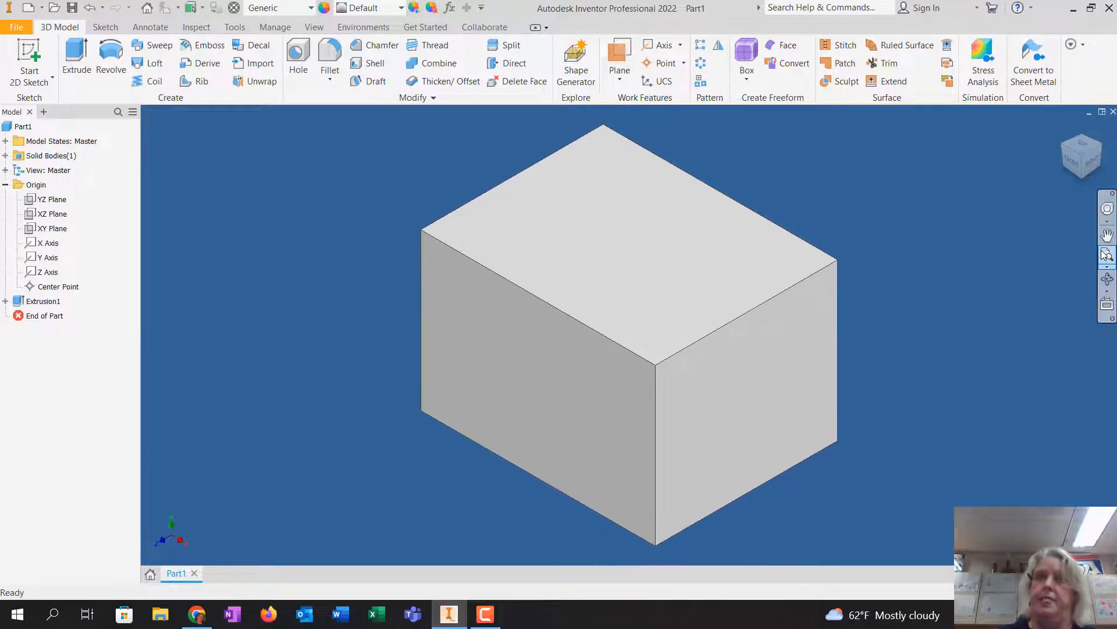
# Begin Sketch2 on the block's front face with its cut edges projected in
pyautogui.click(639, 216)
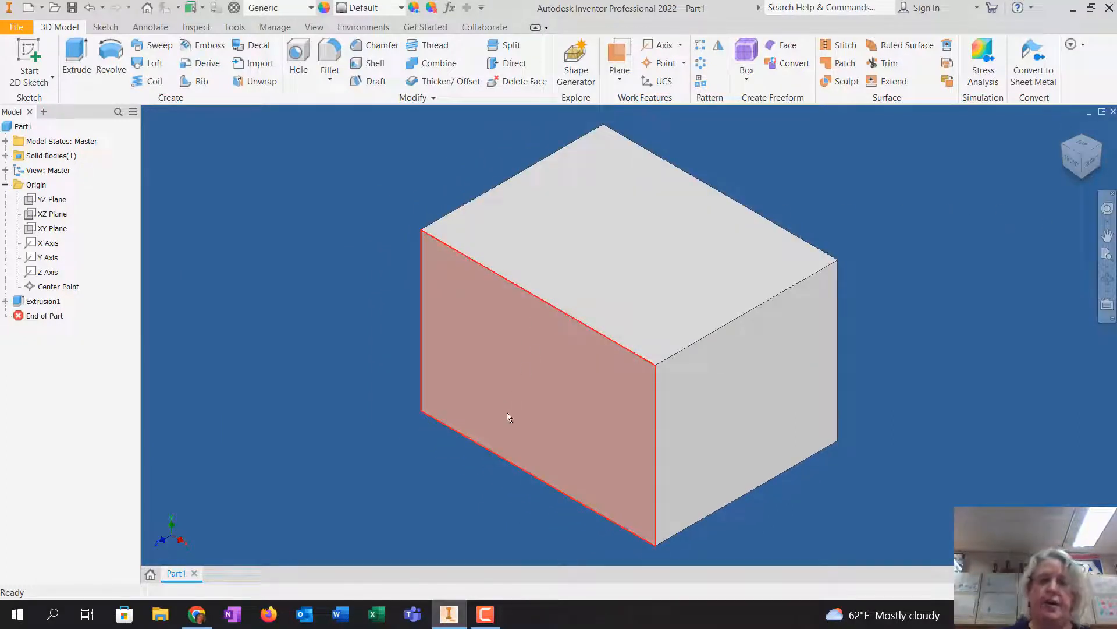
pyautogui.moveTo(532, 380)
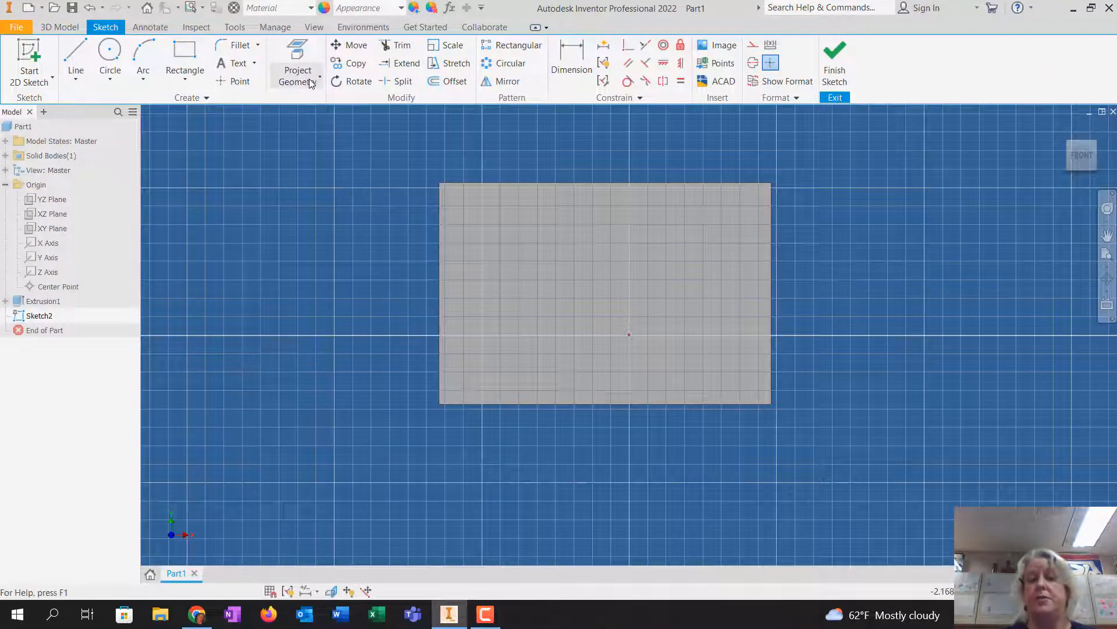
pyautogui.click(319, 76)
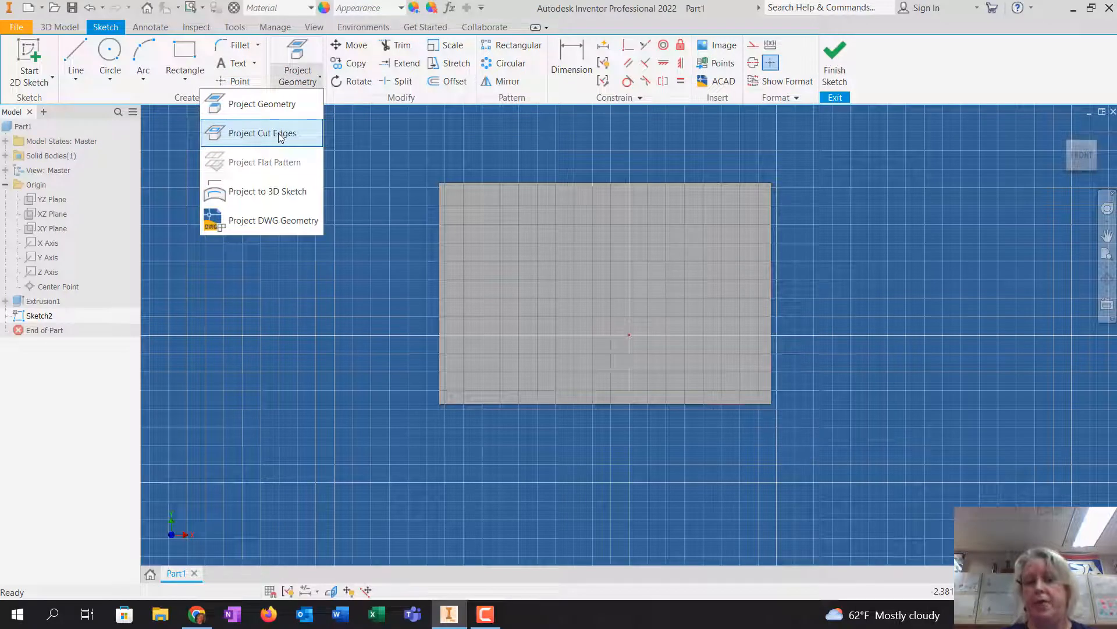
pyautogui.click(263, 133)
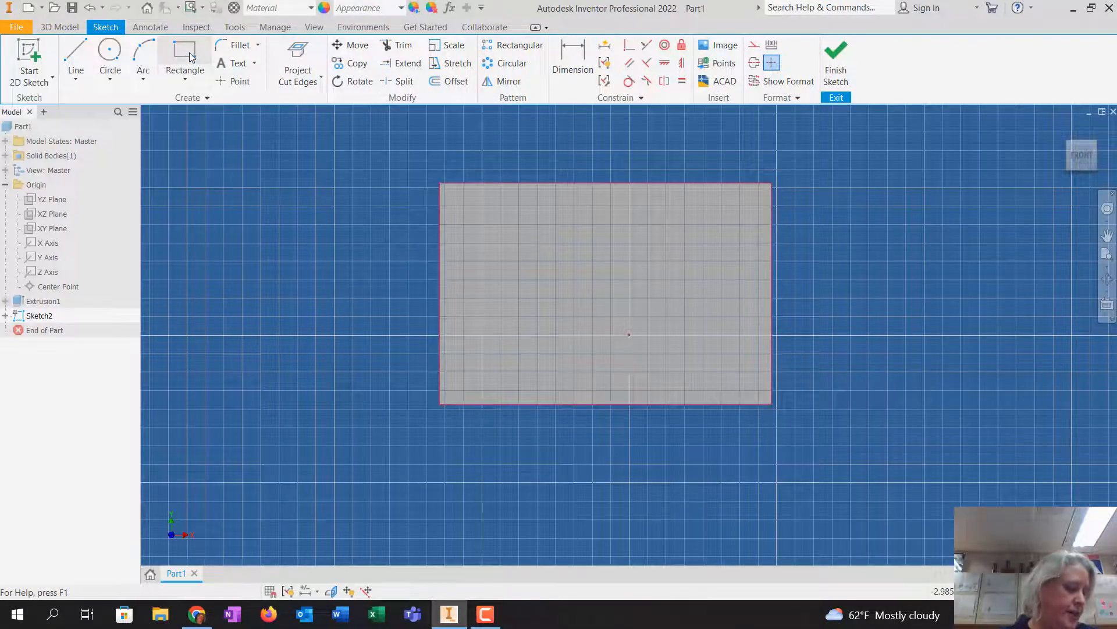
# Draw the notch rectangle and dimension it 0.75 in wide, 0.500 in from the left edge
pyautogui.click(184, 55)
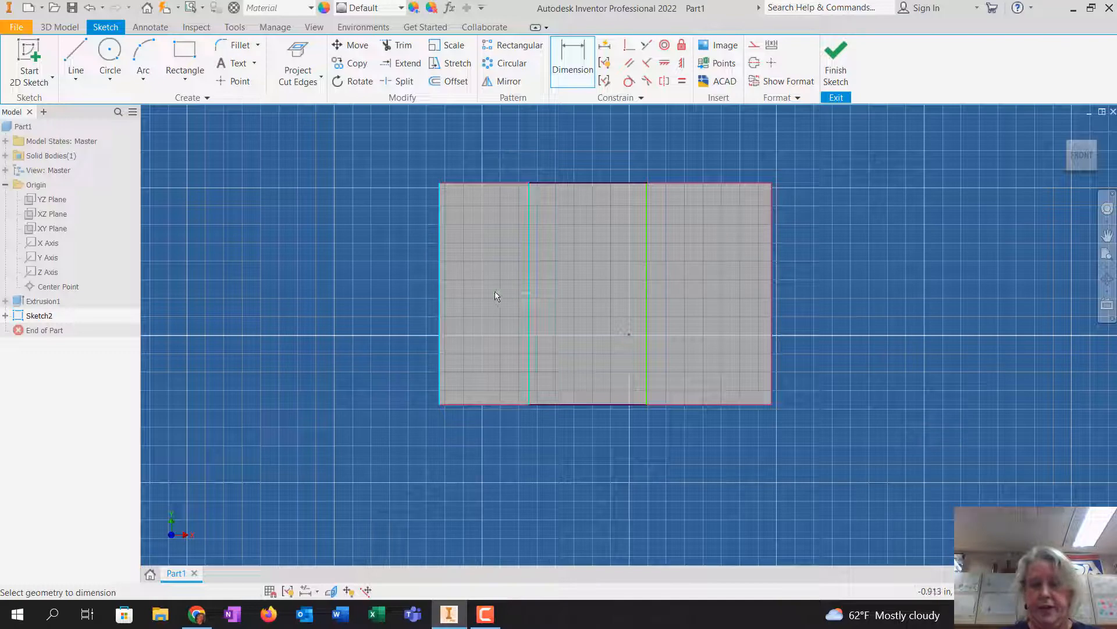
pyautogui.click(492, 288)
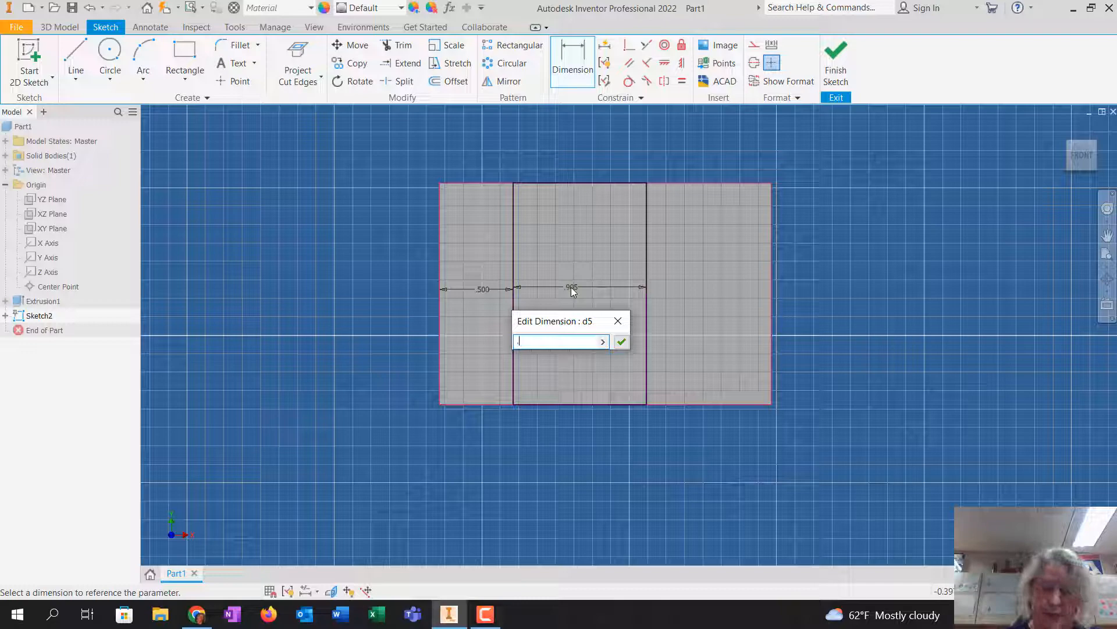
pyautogui.write('.75')
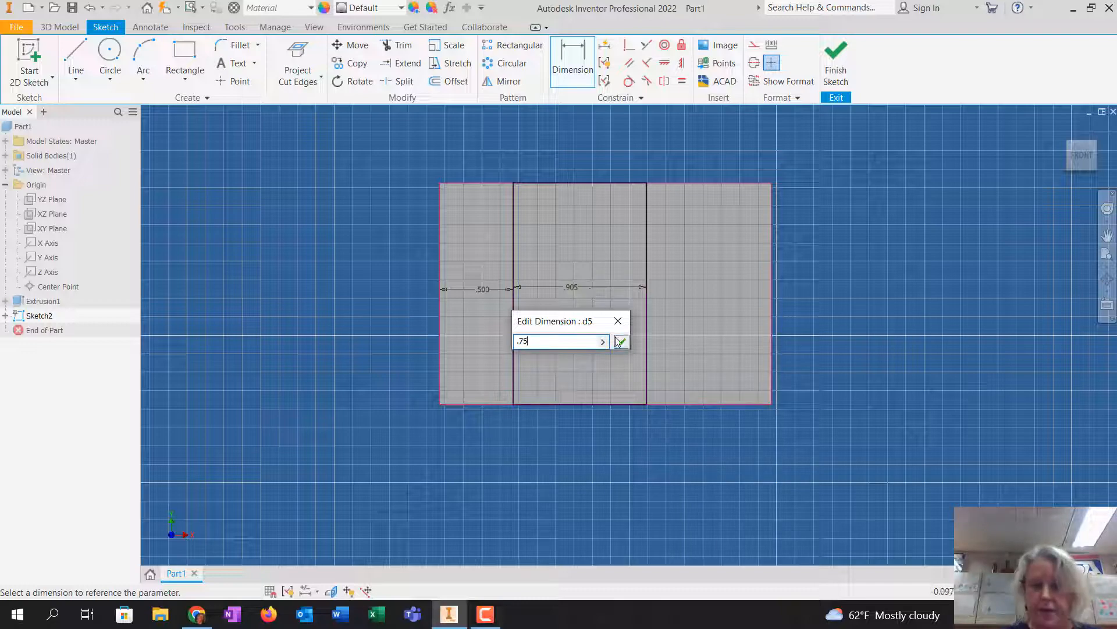
pyautogui.click(622, 341)
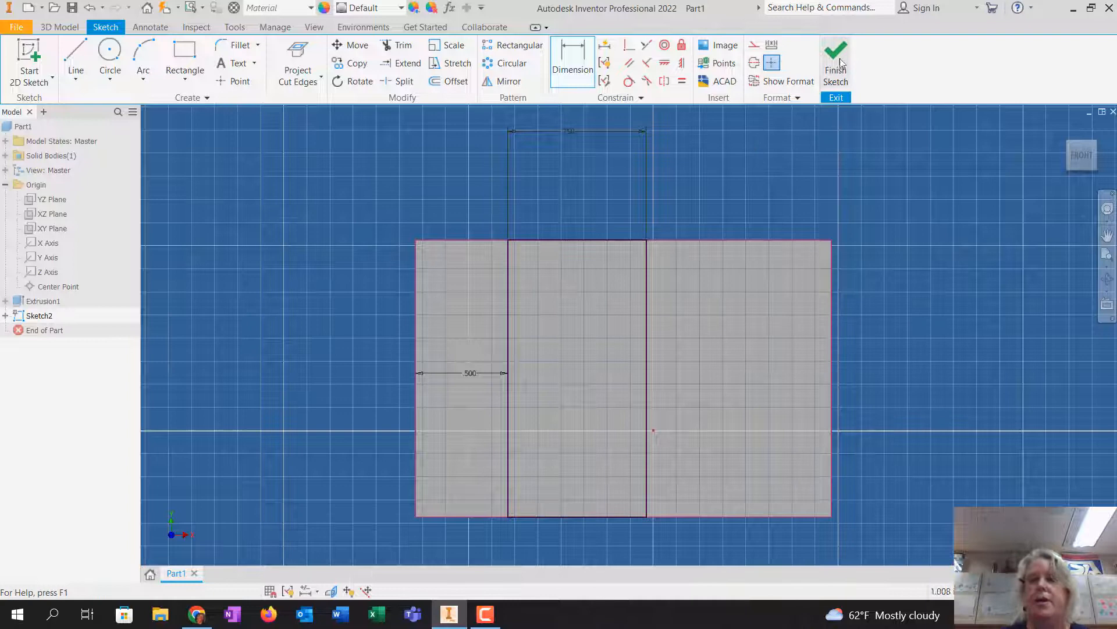
# Cut the notch profile 0.75 in deep into the block as Extrusion2
pyautogui.click(836, 53)
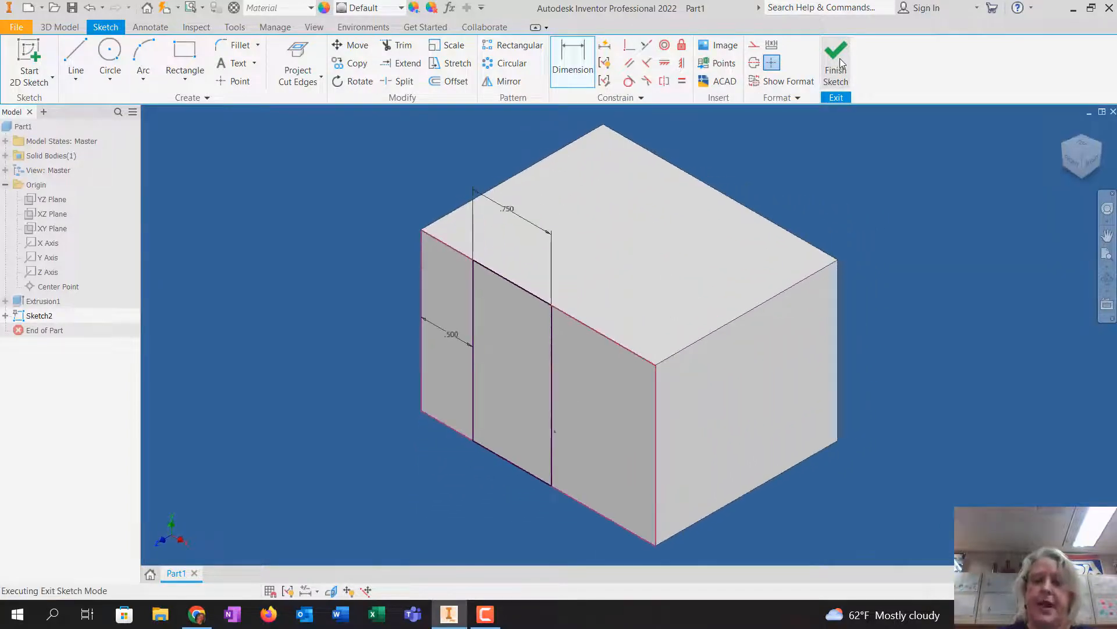
pyautogui.click(836, 52)
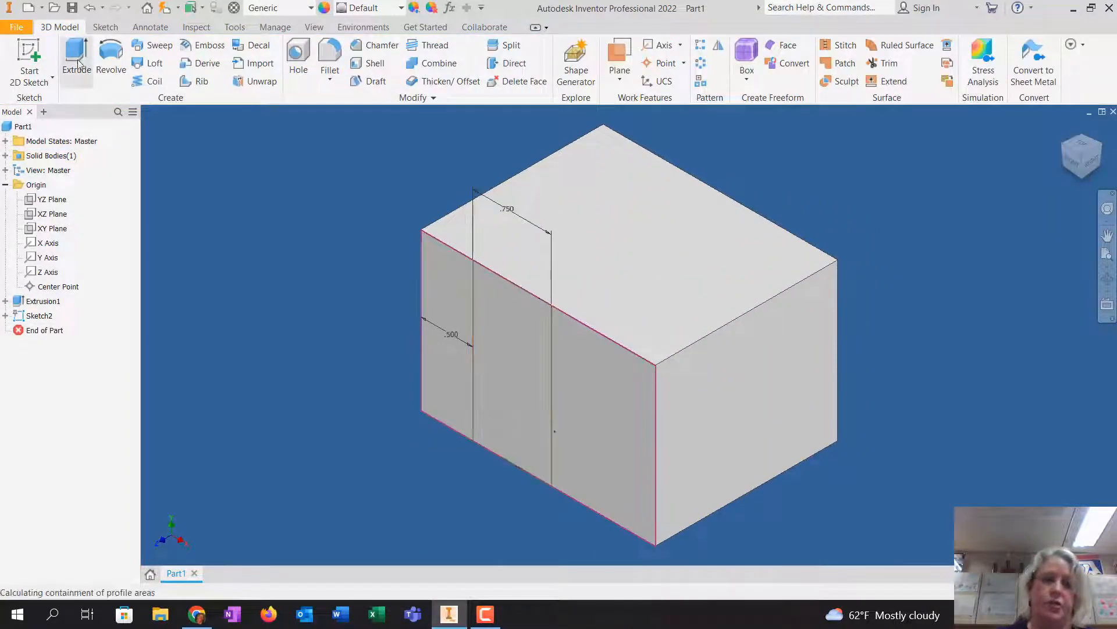
pyautogui.click(75, 55)
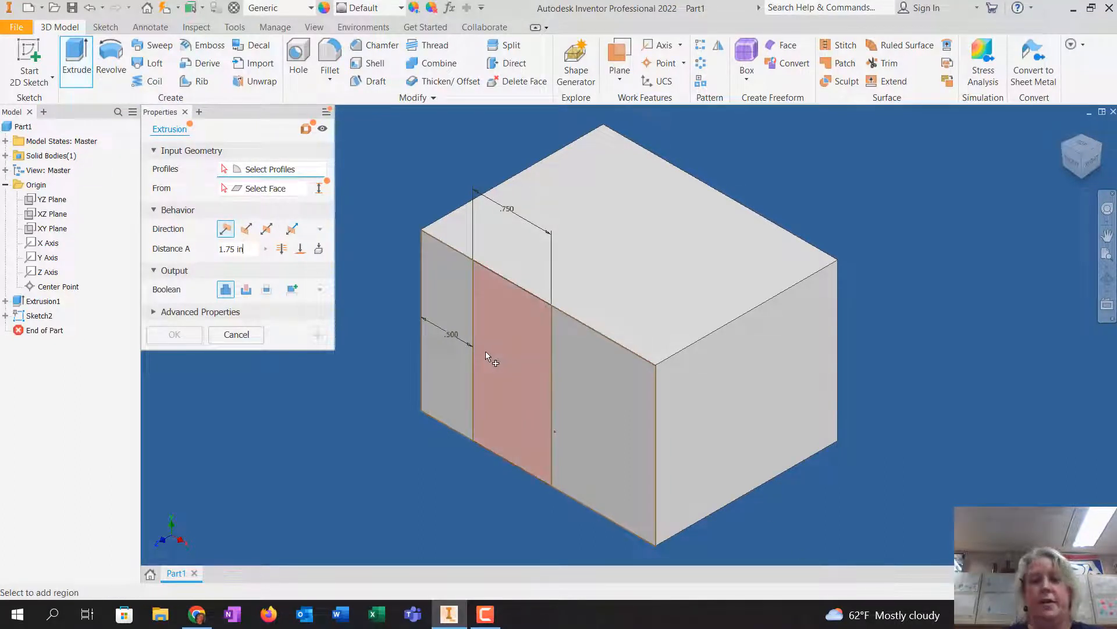
pyautogui.click(491, 356)
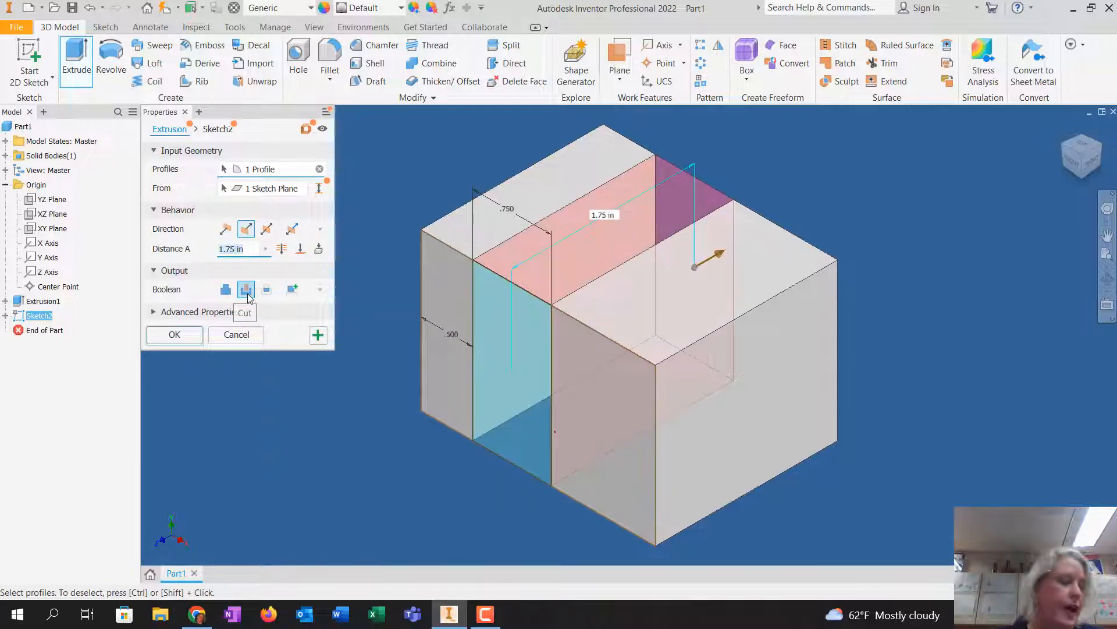
pyautogui.moveTo(217, 248)
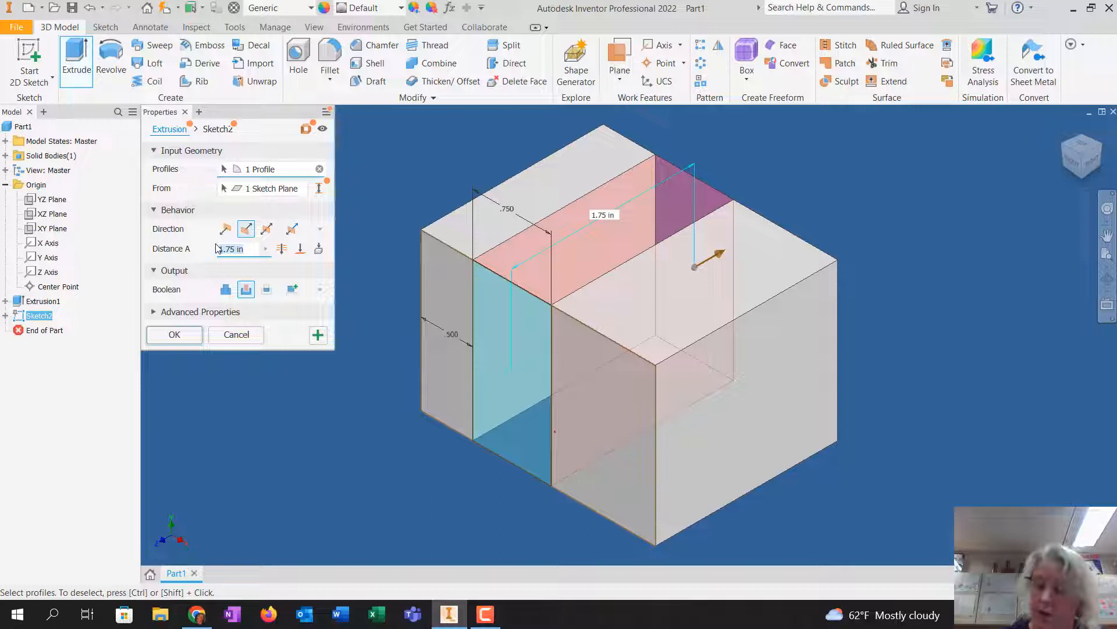
pyautogui.write('.75')
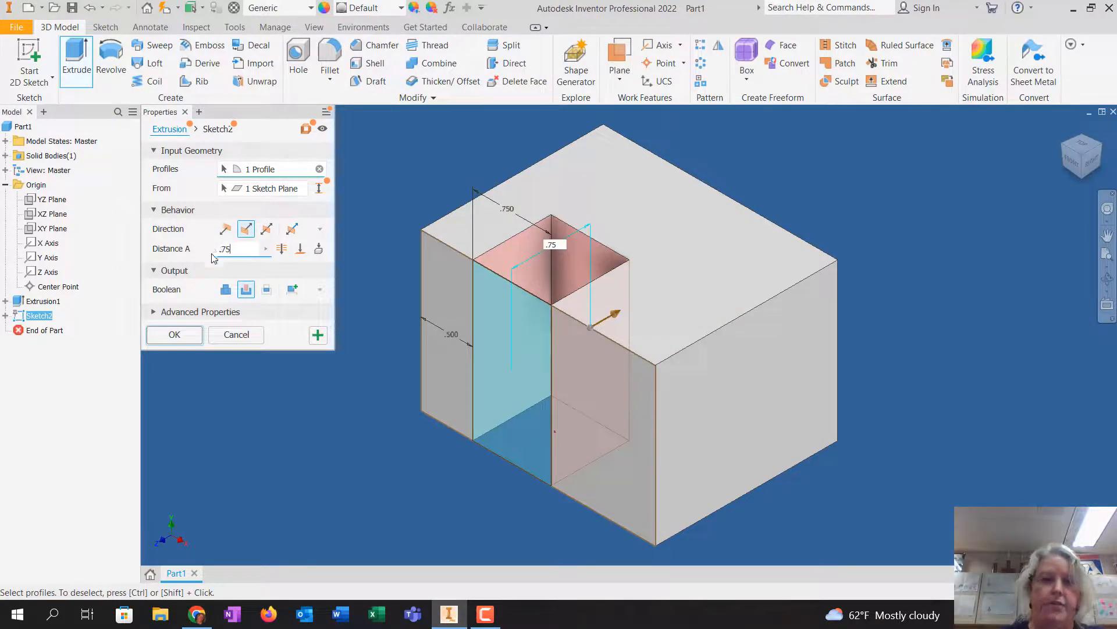
pyautogui.click(174, 335)
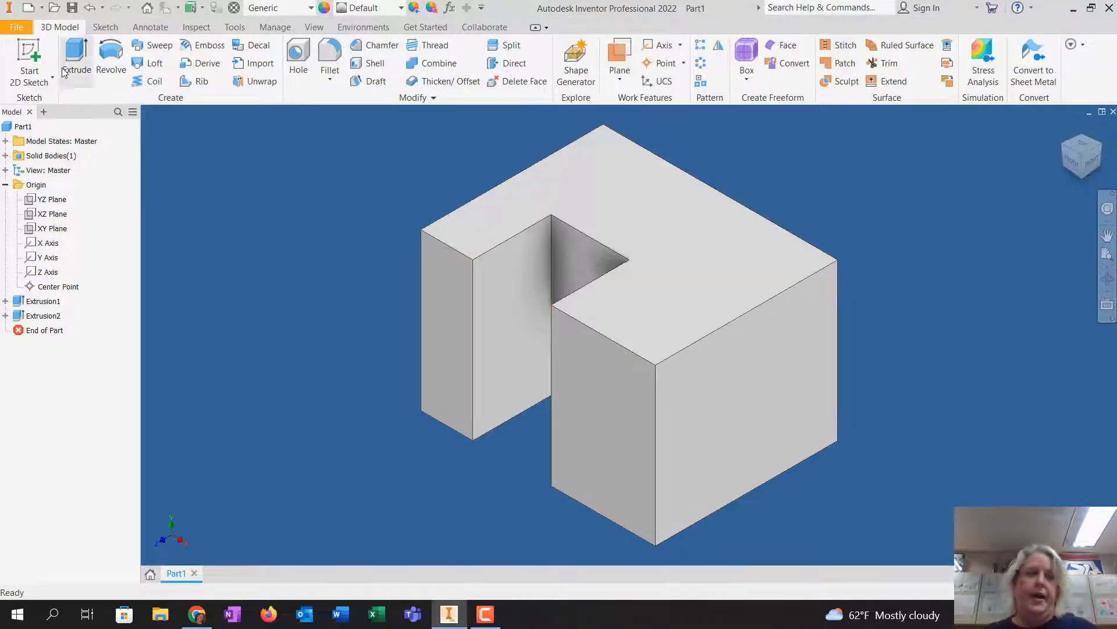
pyautogui.moveTo(32, 49)
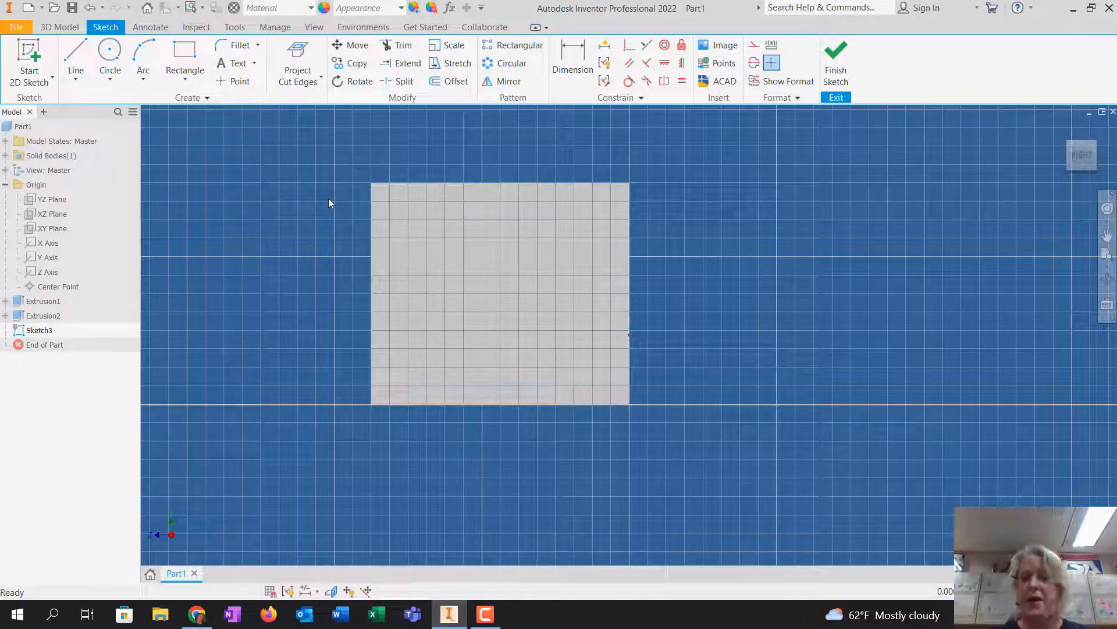
pyautogui.moveTo(450, 248)
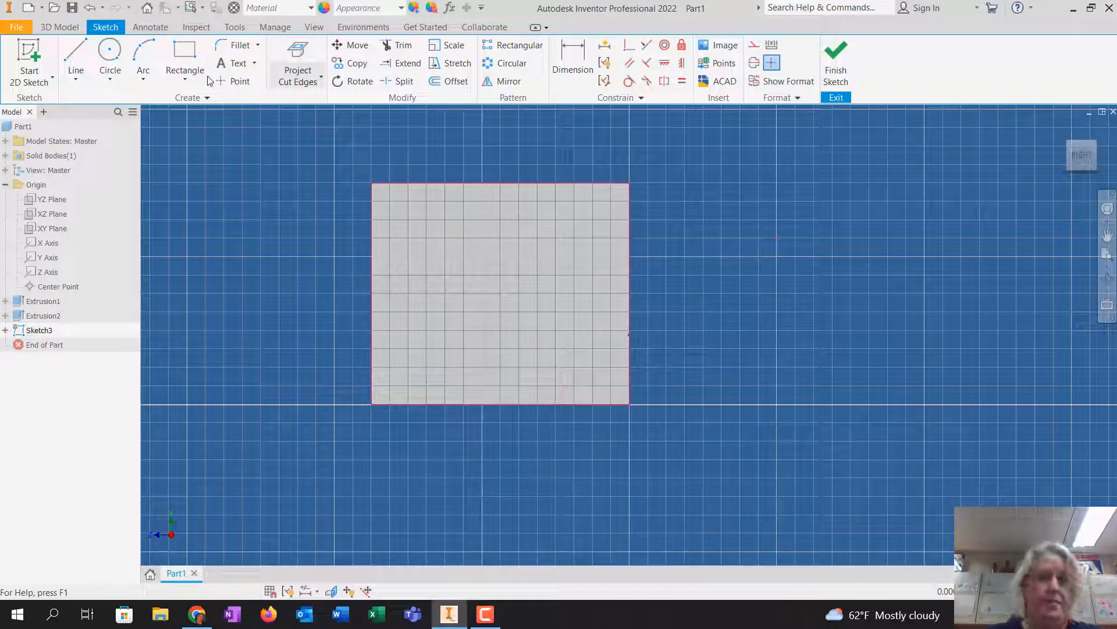
# Draw a rectangle on the side face in Sketch3 and dimension it 0.75 in wide
pyautogui.click(184, 52)
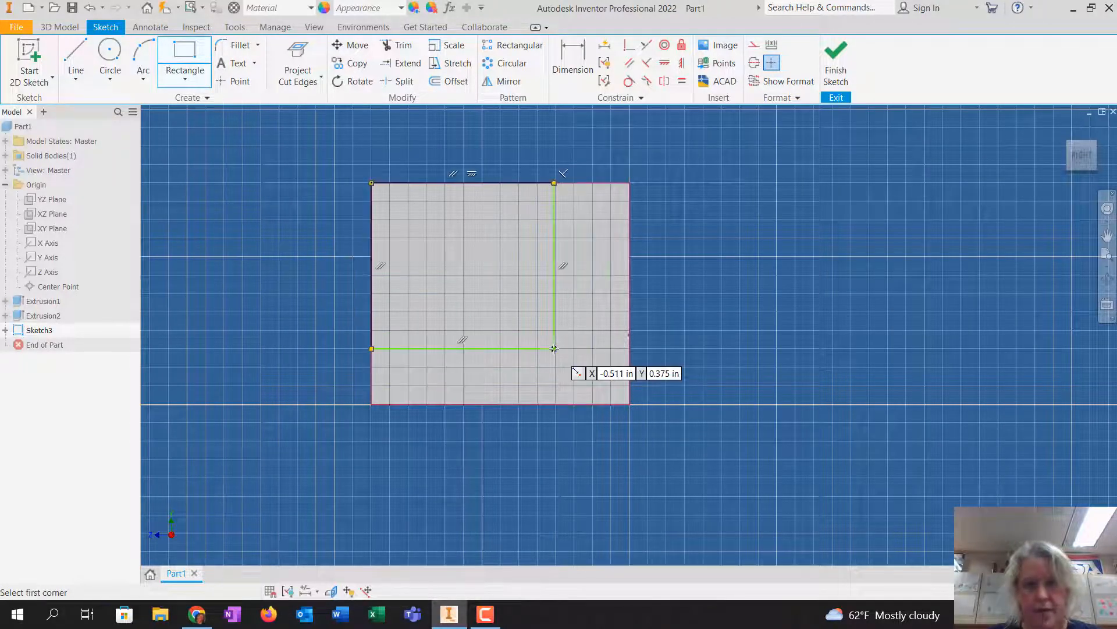
pyautogui.click(573, 52)
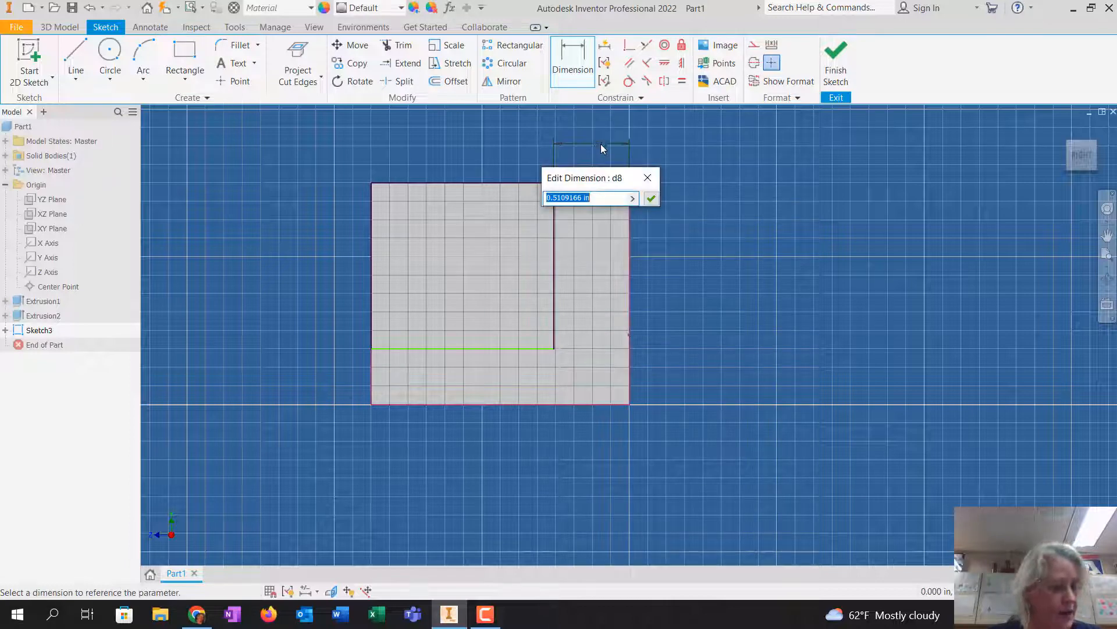
pyautogui.write('.75')
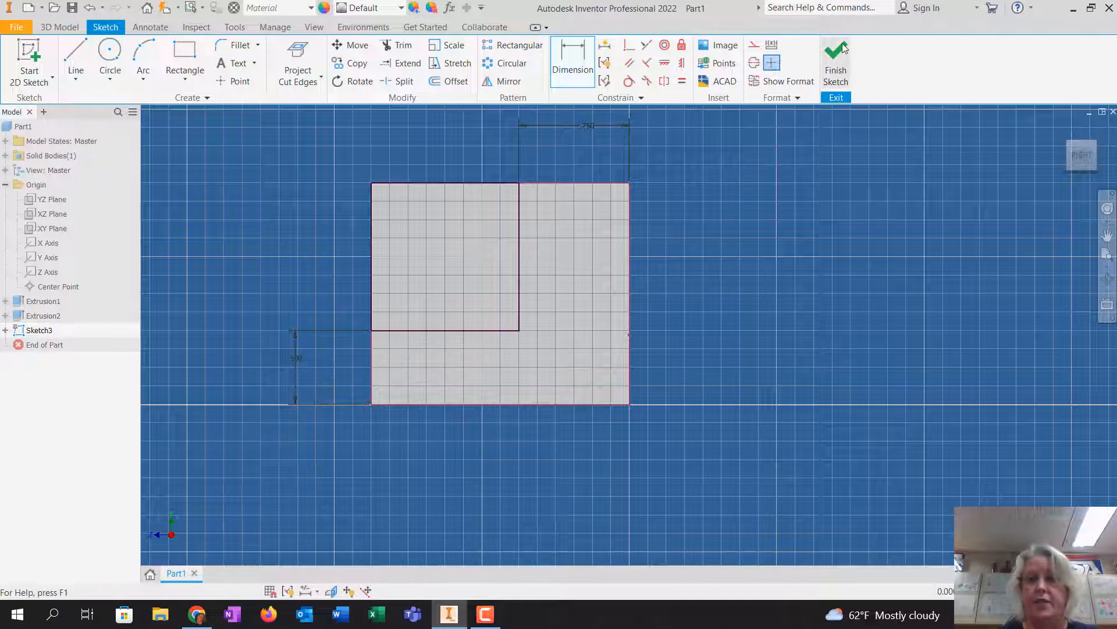
# Cut the side-face rectangle 0.5 in deep into the block as Extrusion3
pyautogui.click(835, 55)
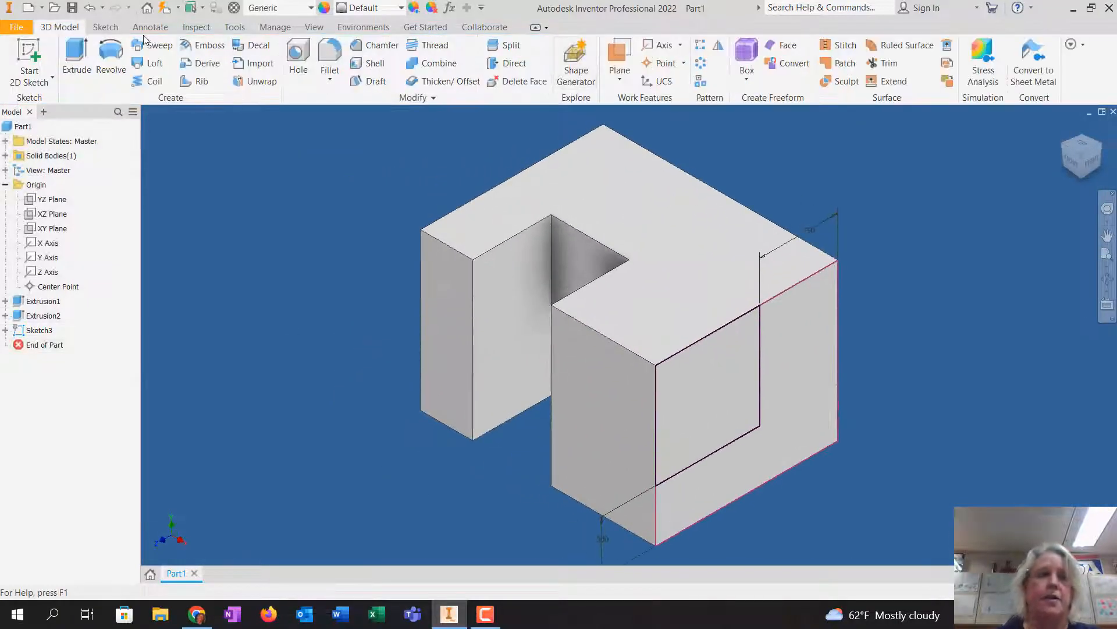
pyautogui.click(75, 55)
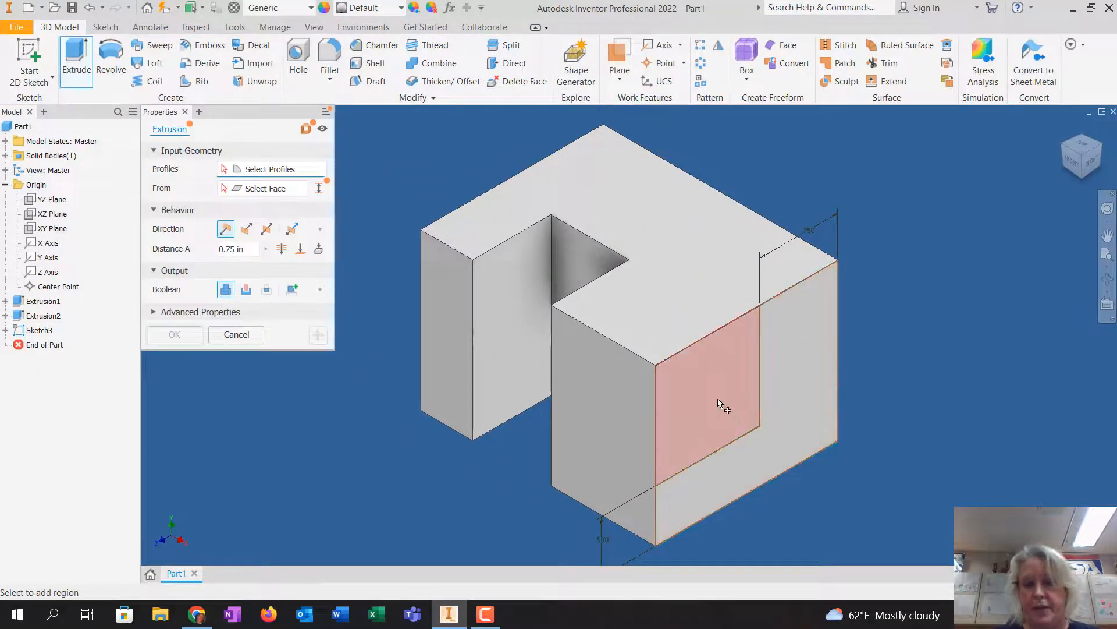
pyautogui.click(720, 405)
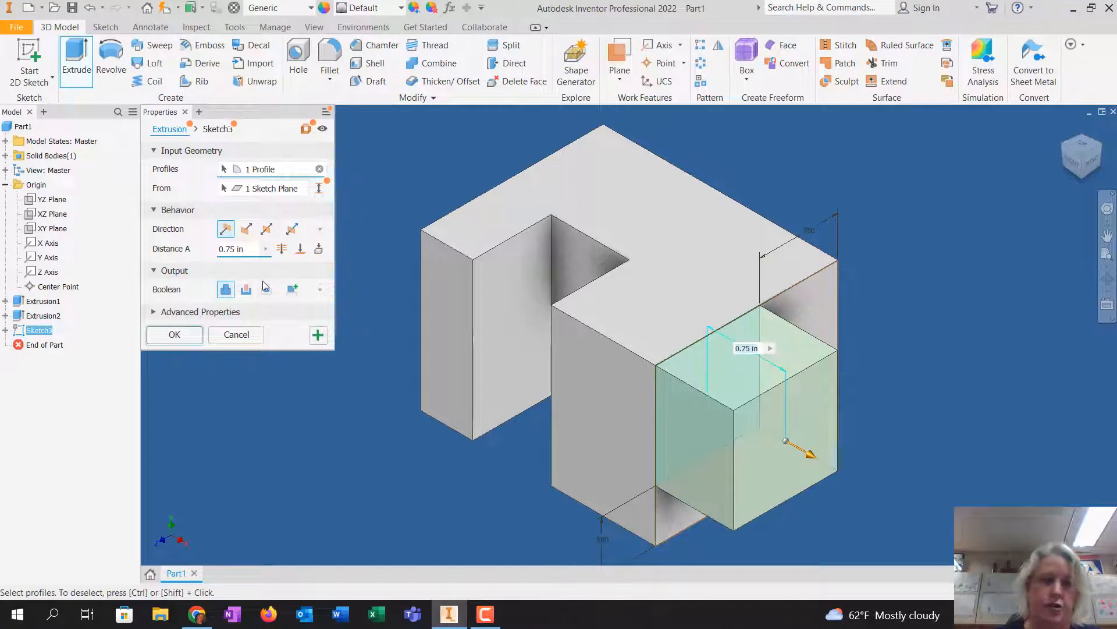
pyautogui.click(246, 289)
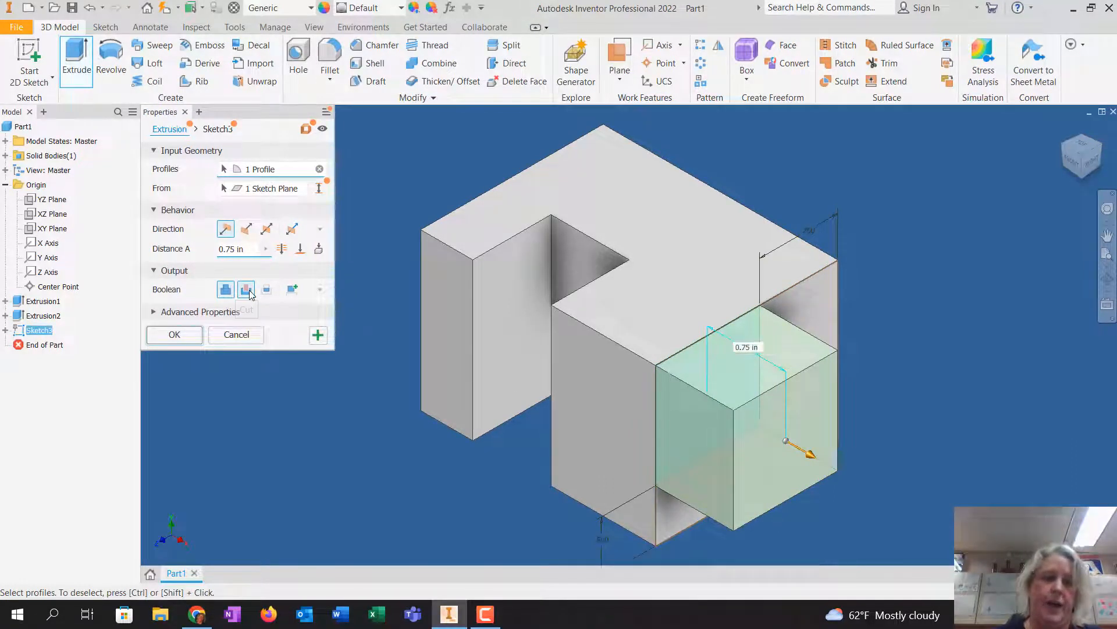
pyautogui.click(247, 228)
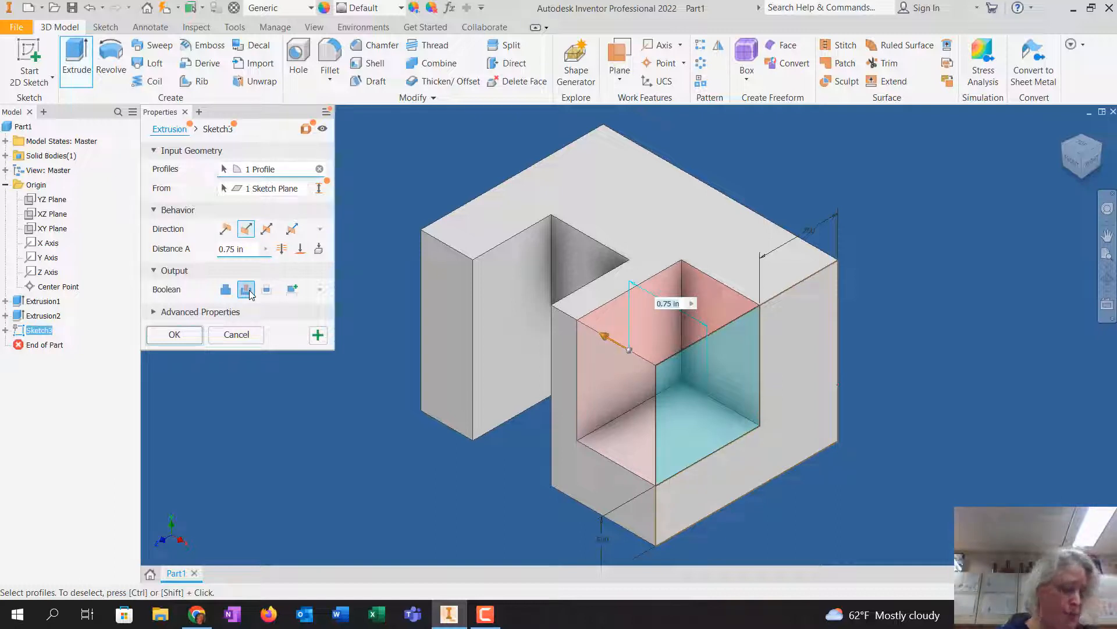
pyautogui.write('.5')
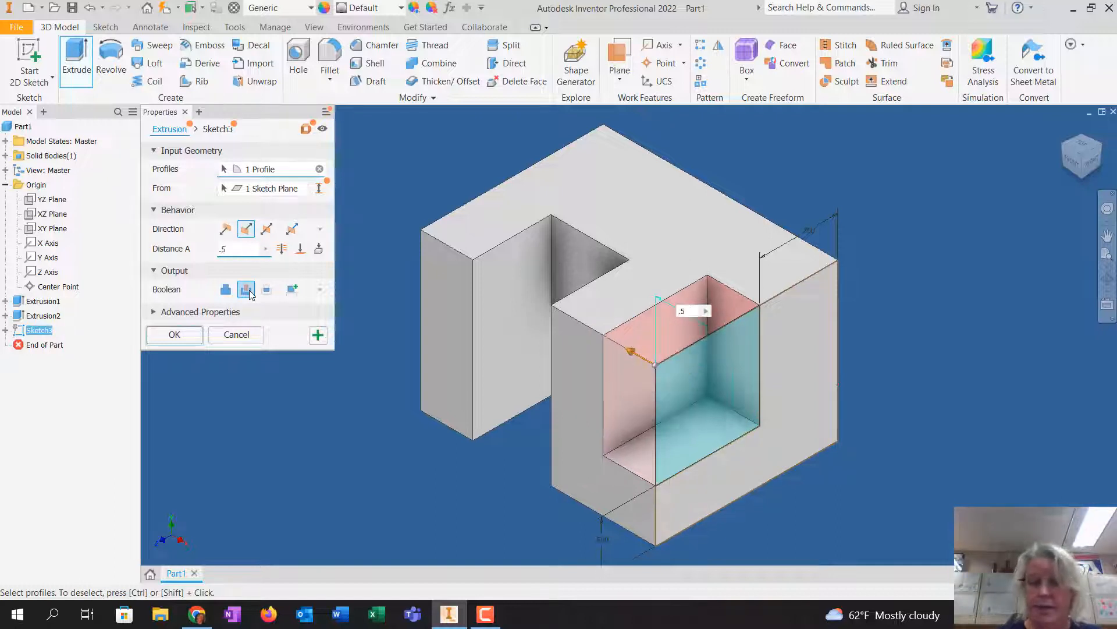
pyautogui.click(174, 335)
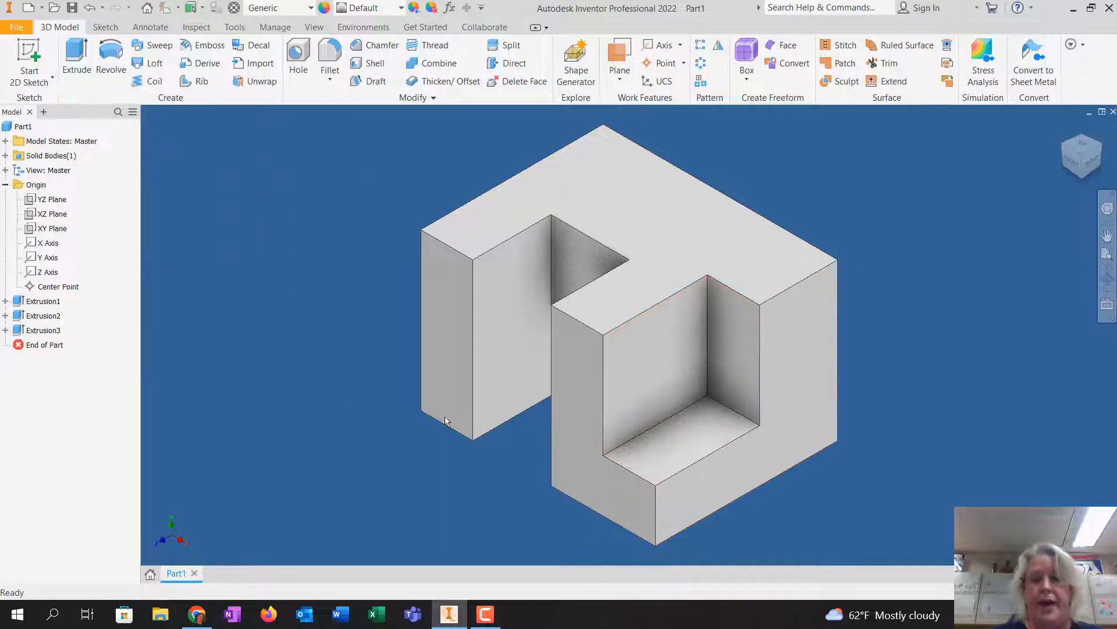
# Apply a green marble appearance to the whole part
pyautogui.click(658, 240)
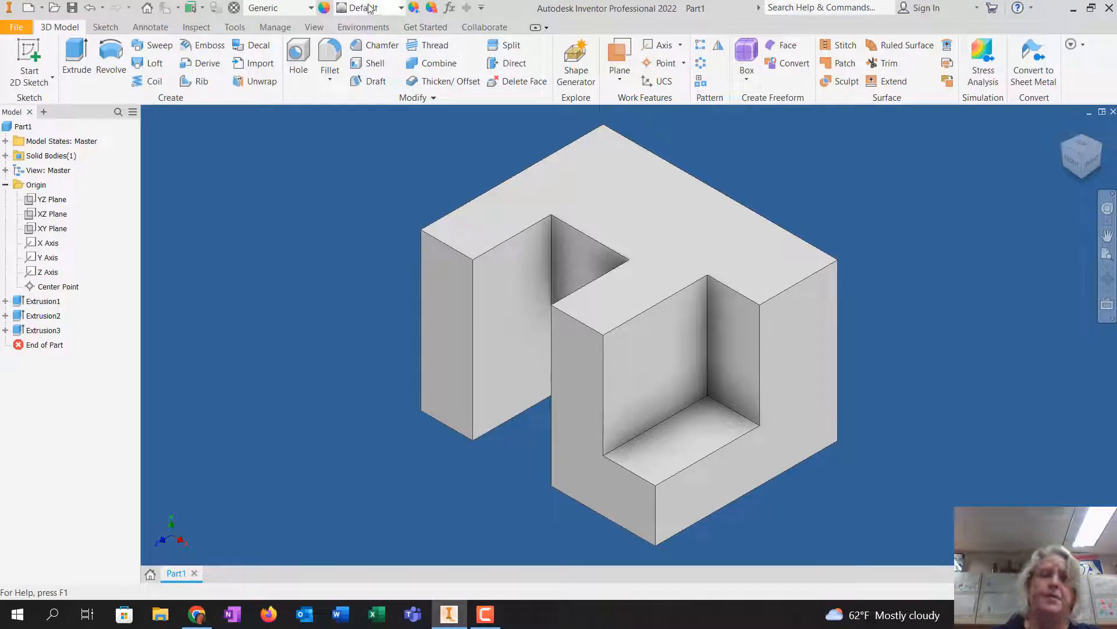
pyautogui.click(399, 7)
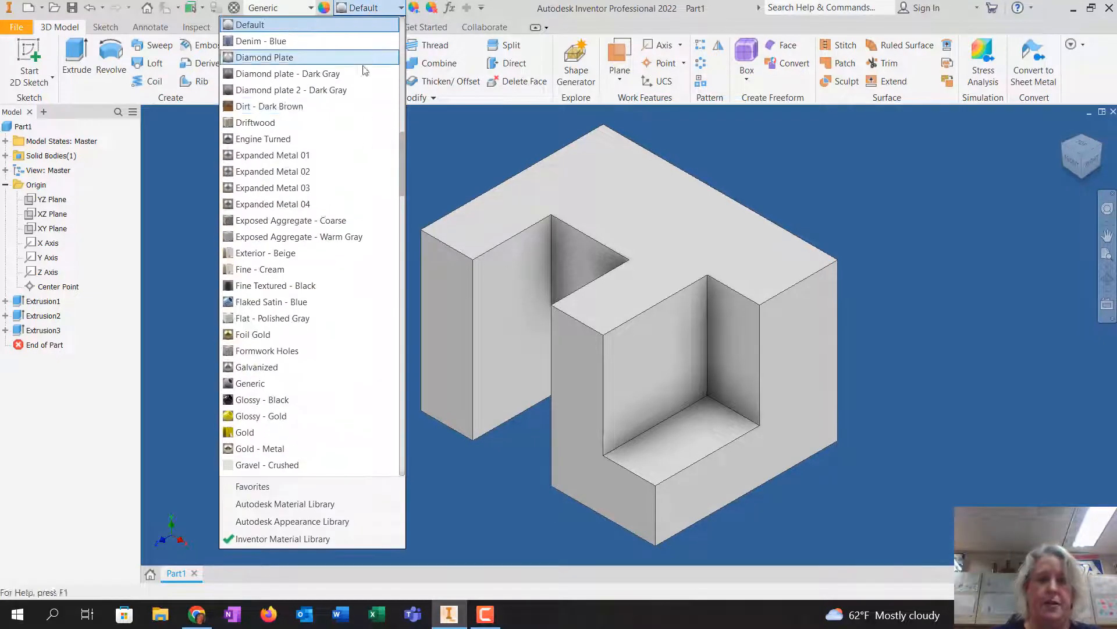
pyautogui.scroll(-3)
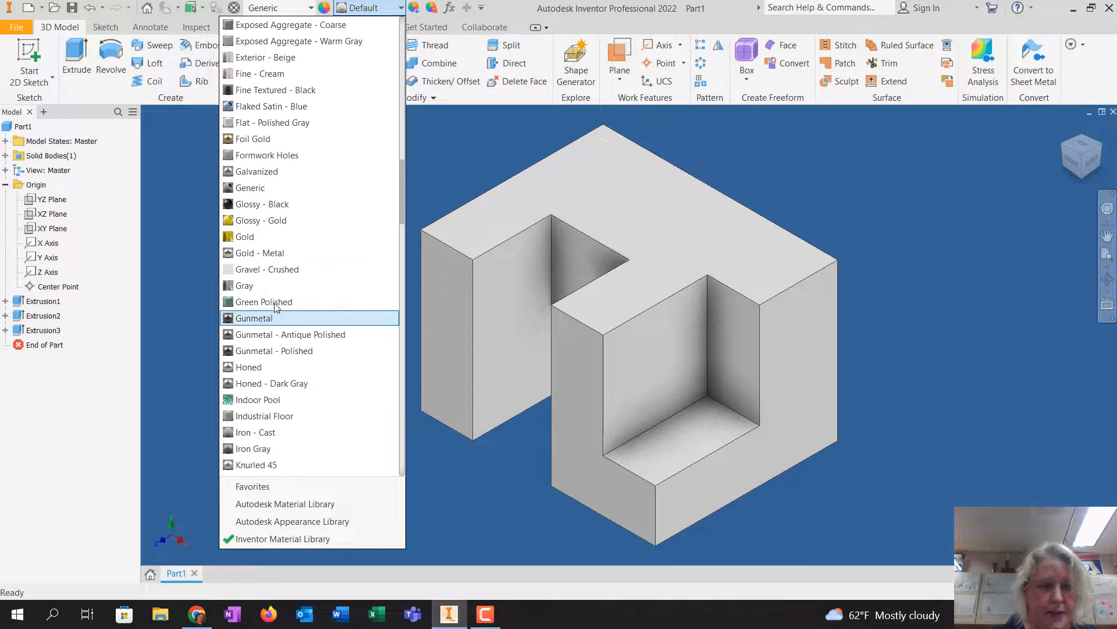
pyautogui.click(264, 301)
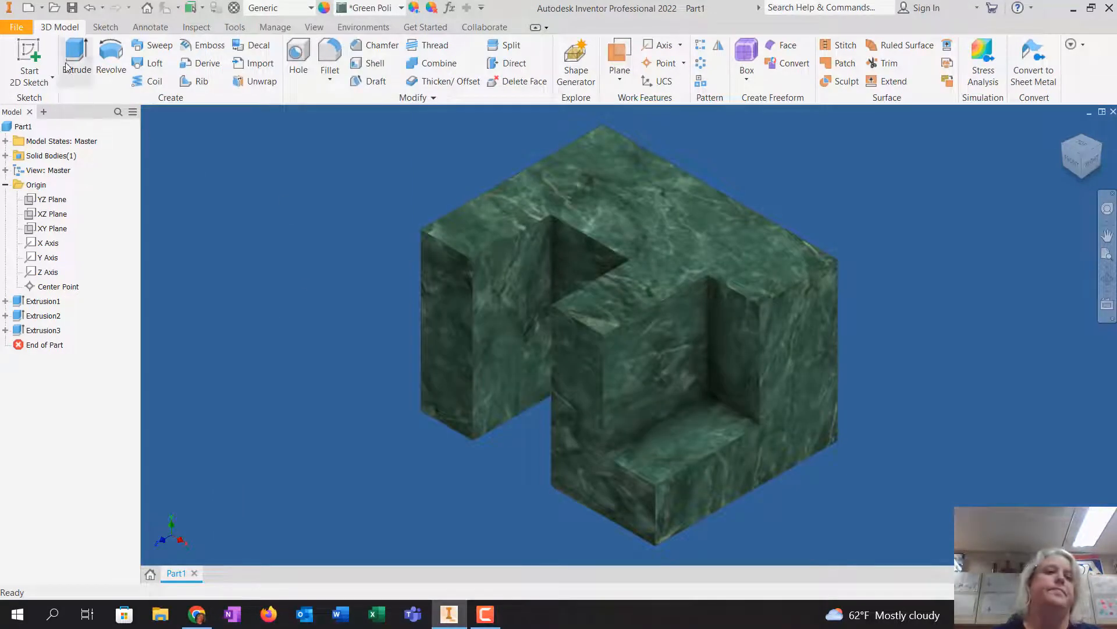
# Save the part as Number 4.ipt in the Puzzle Cube folder
pyautogui.click(18, 26)
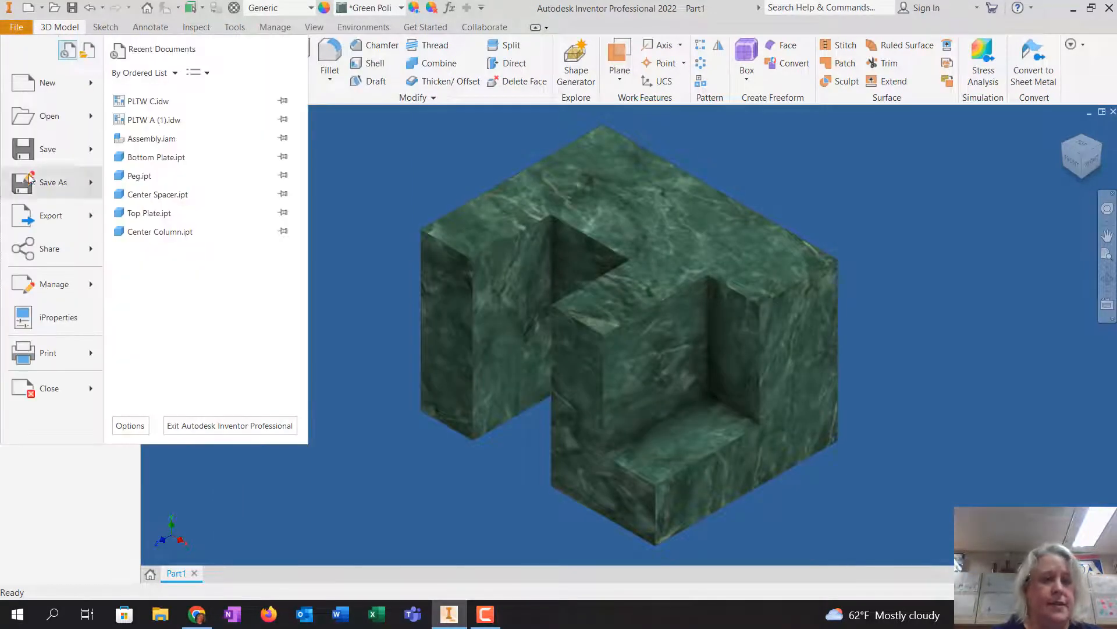
pyautogui.click(54, 182)
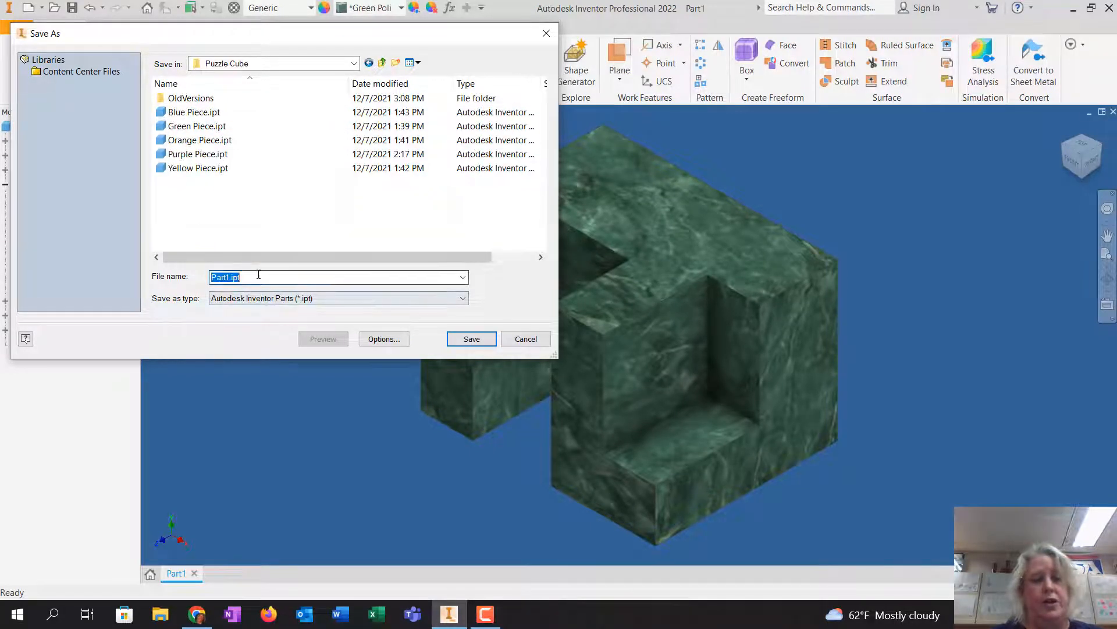
pyautogui.write('Number')
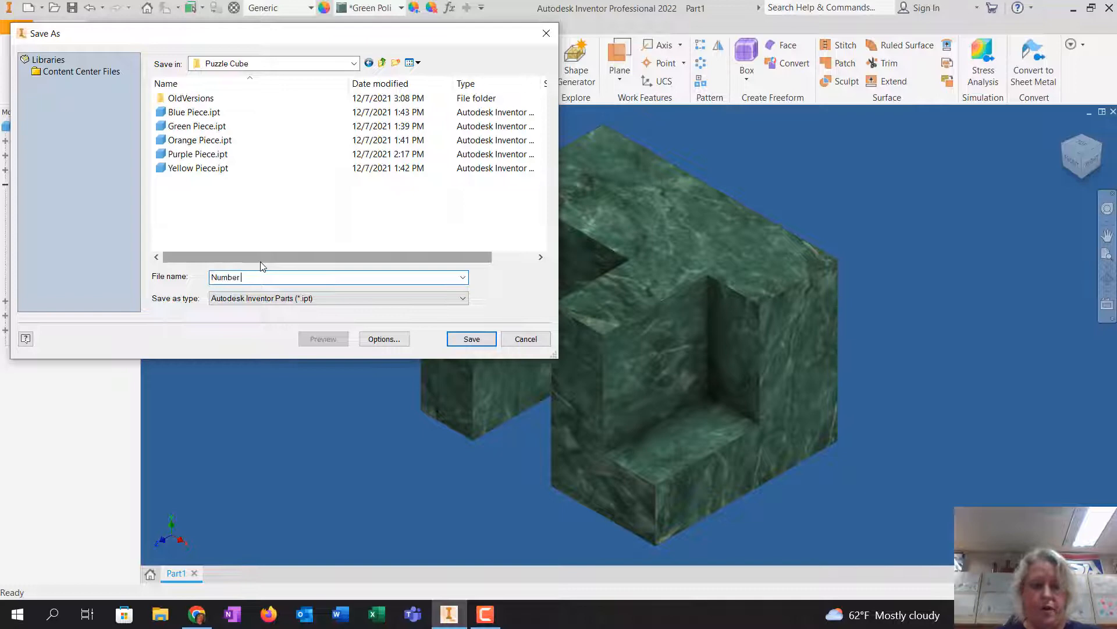
pyautogui.click(471, 339)
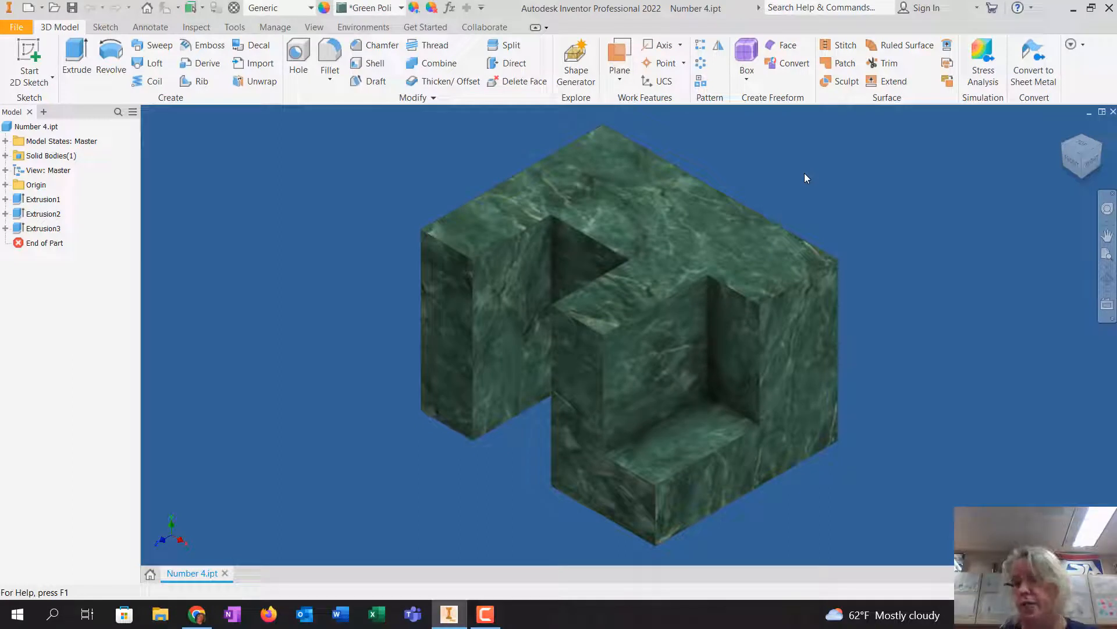
pyautogui.moveTo(334, 236)
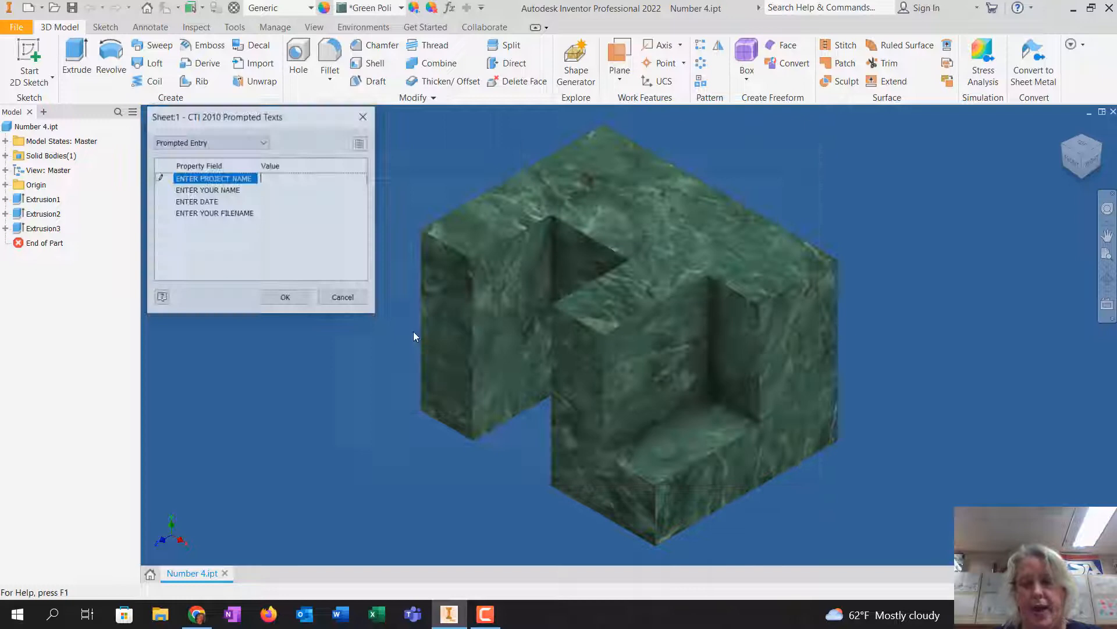
# Fill the Prompted Texts with project Practice, name Rausch and date 2 NOV 22, then accept the style conflict
pyautogui.write('Practice')
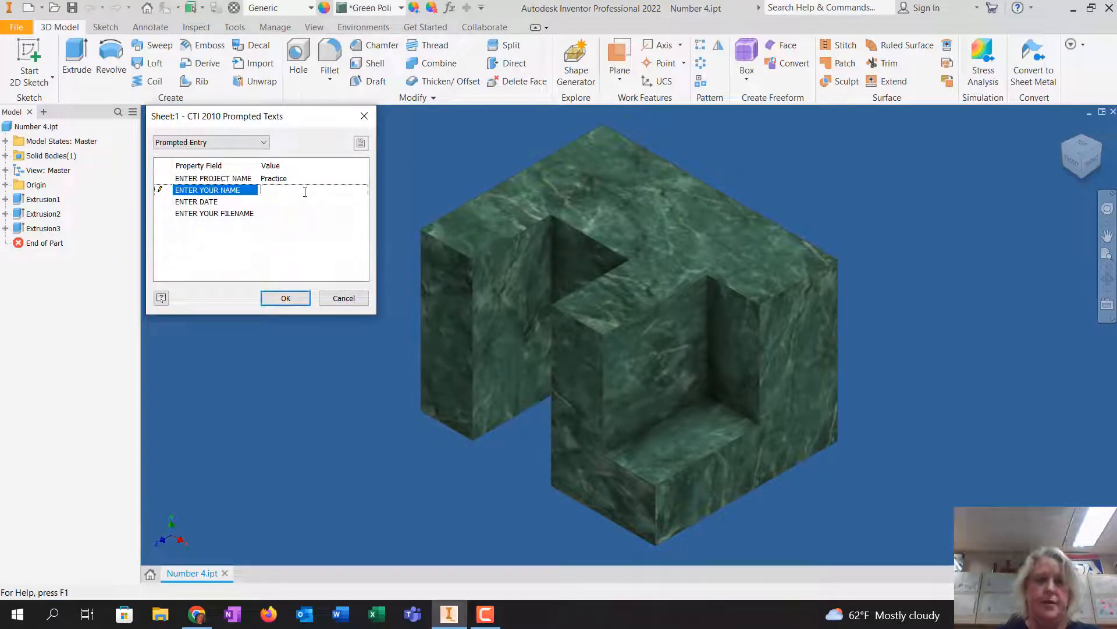
pyautogui.write('Rausch')
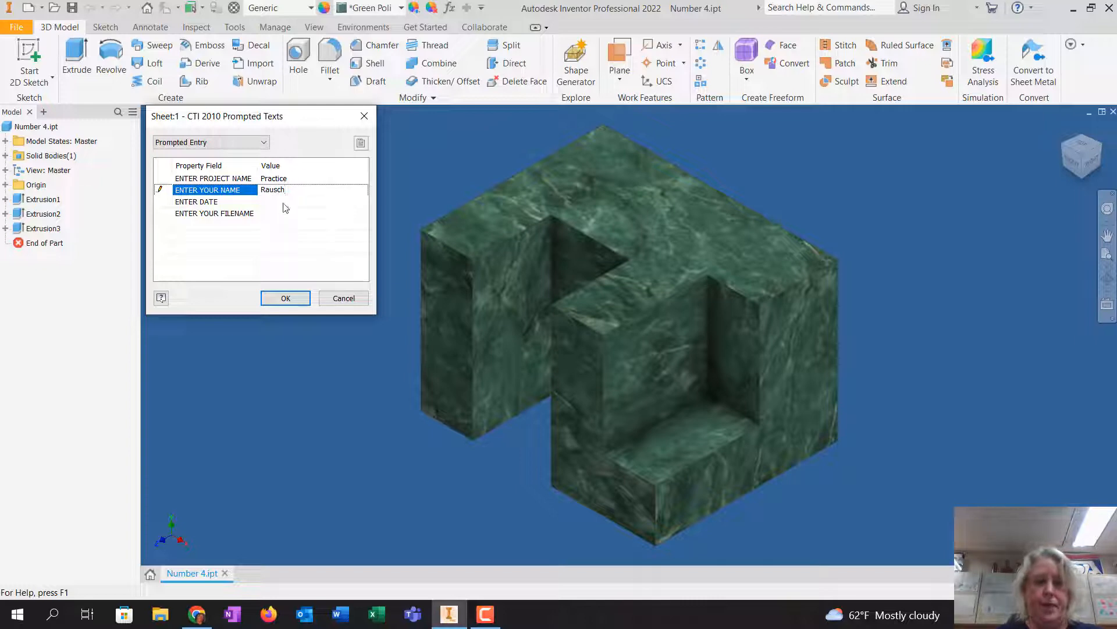
pyautogui.write('2 NOV 22')
pyautogui.click(313, 213)
pyautogui.write('Number 4')
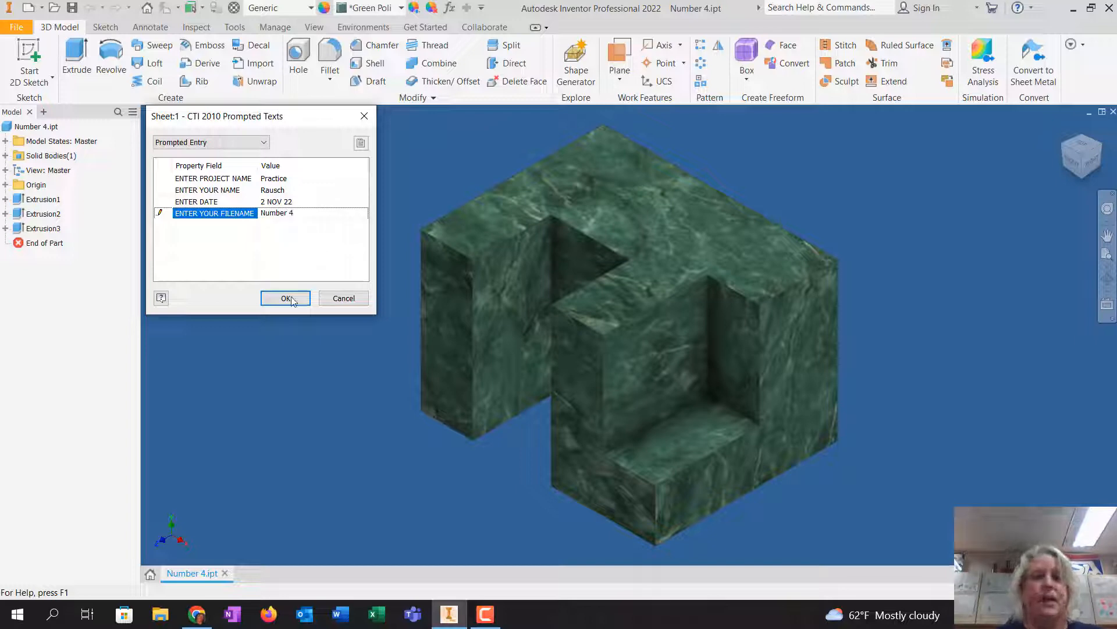
pyautogui.click(285, 298)
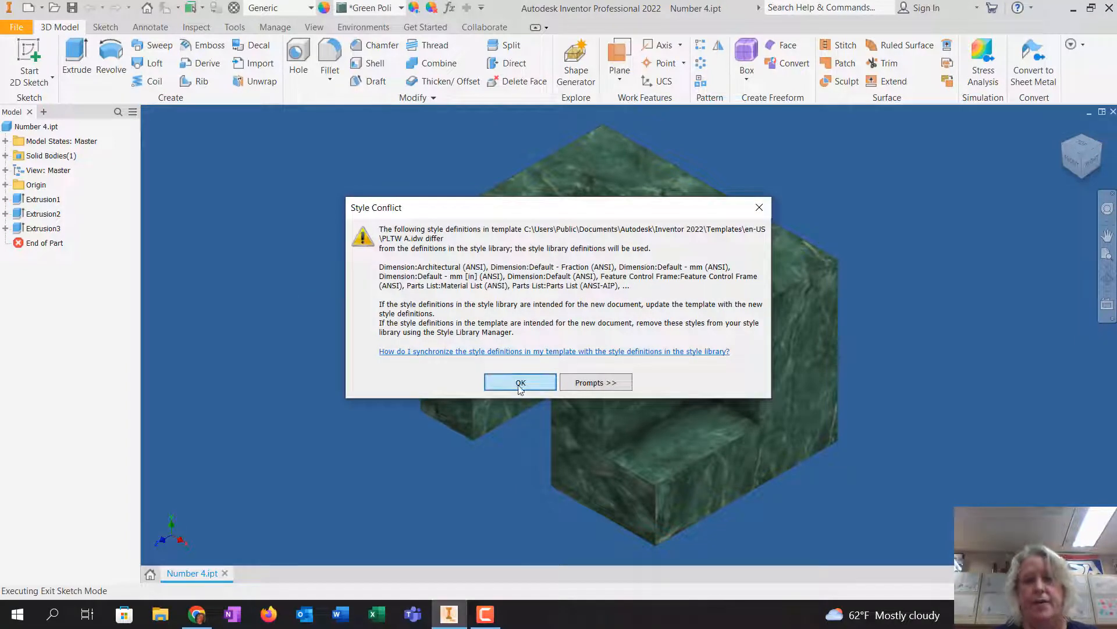
pyautogui.click(520, 382)
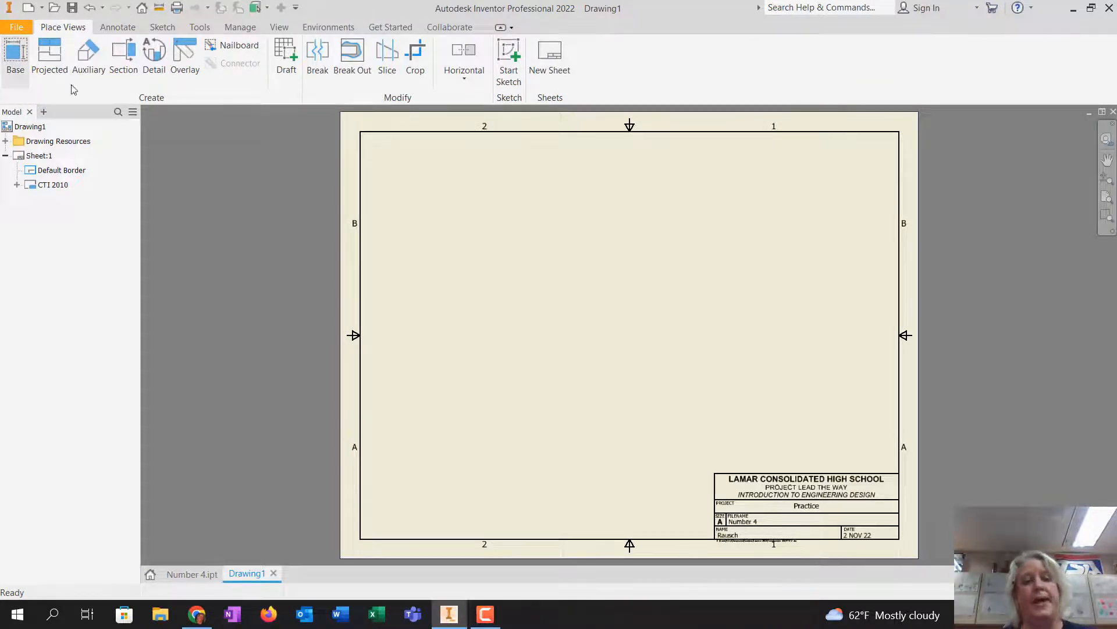
# Place the base front view, project top, side and isometric views, and shade the isometric in colour
pyautogui.click(14, 53)
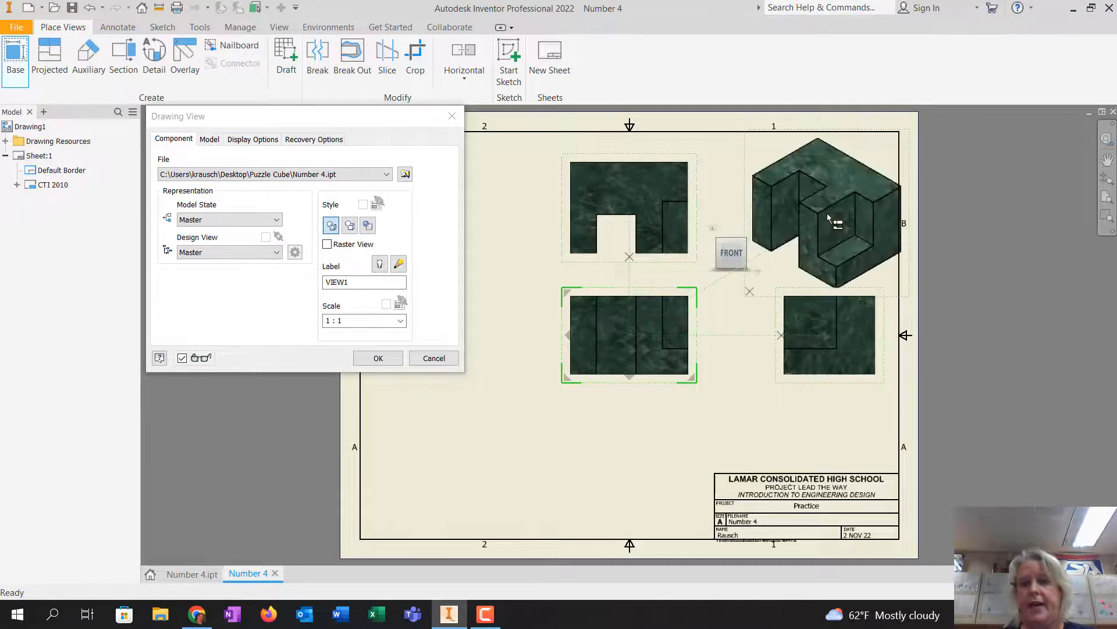
pyautogui.click(379, 359)
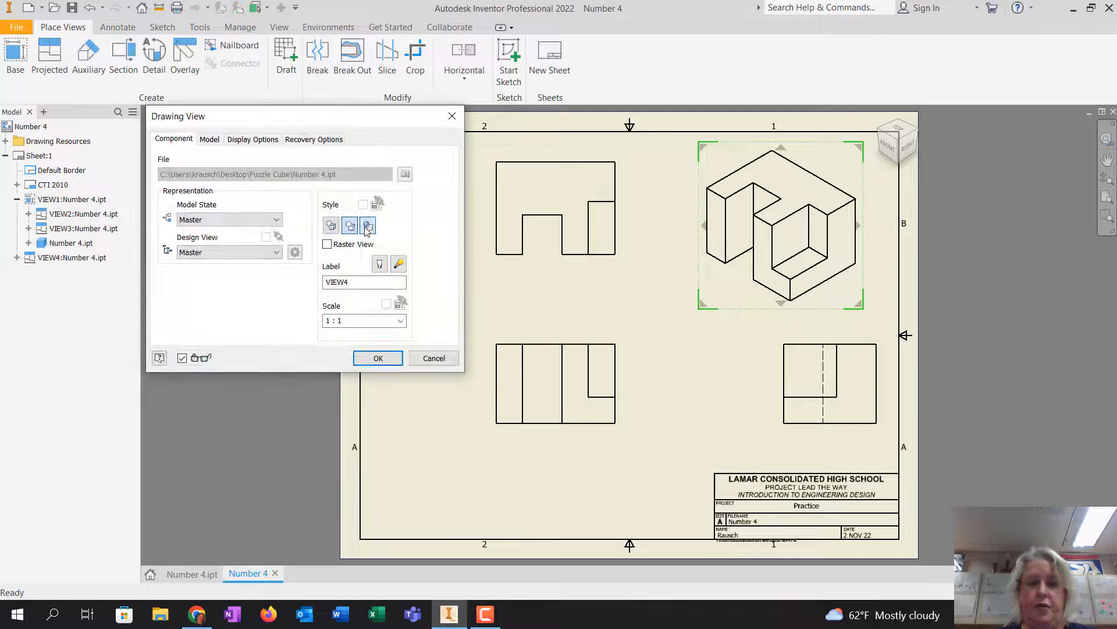
pyautogui.click(377, 358)
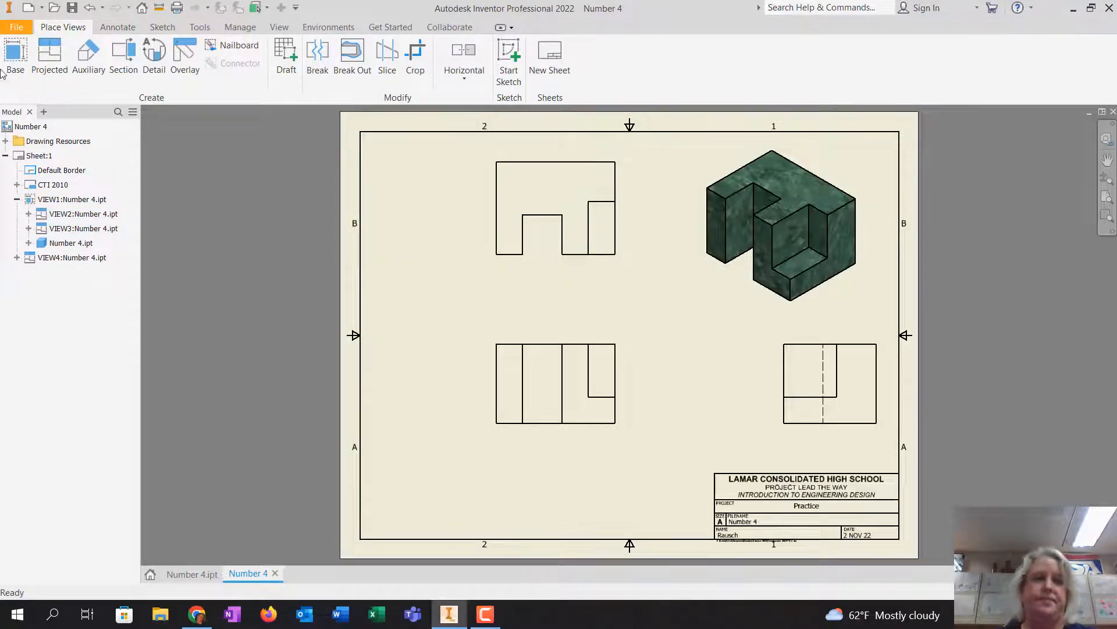
pyautogui.click(18, 27)
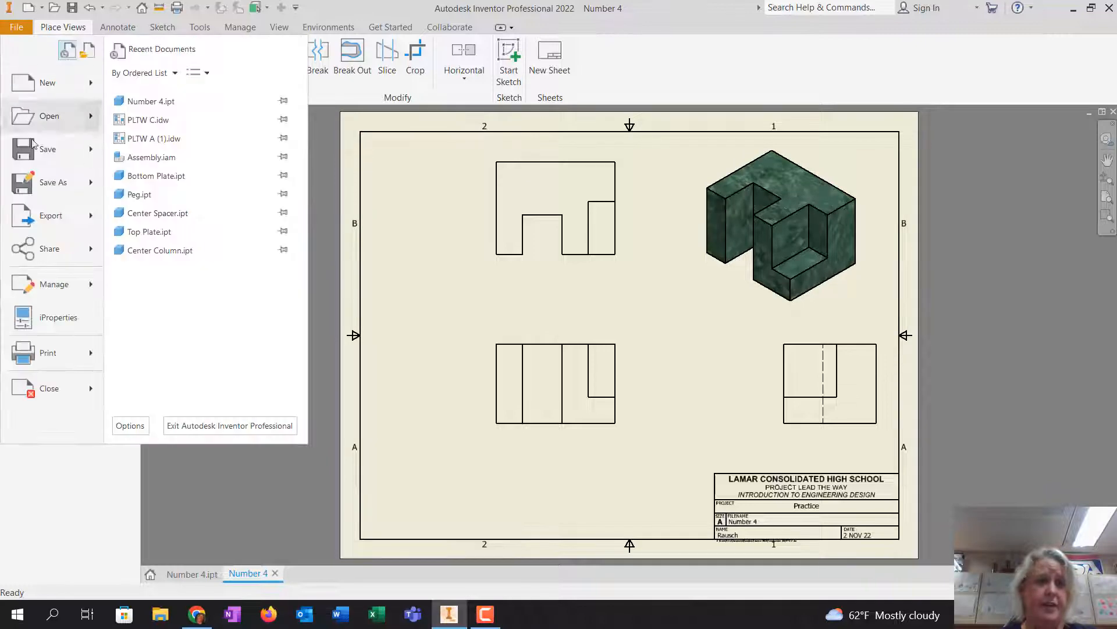
# Save the drawing as Number 4.idw in the Puzzle Cube folder
pyautogui.click(53, 181)
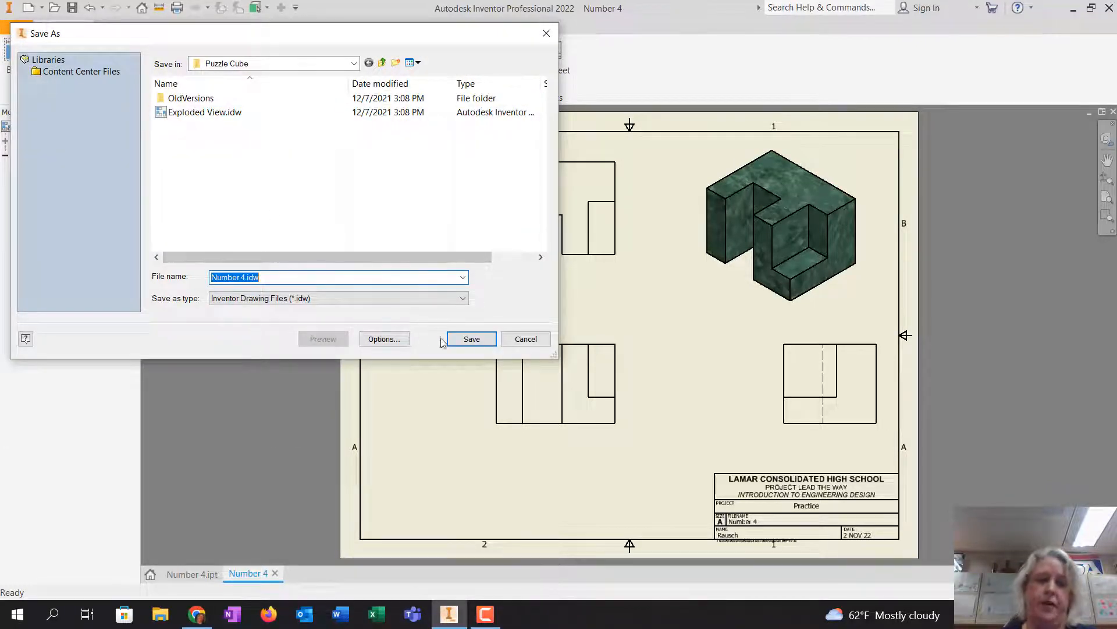
pyautogui.click(470, 339)
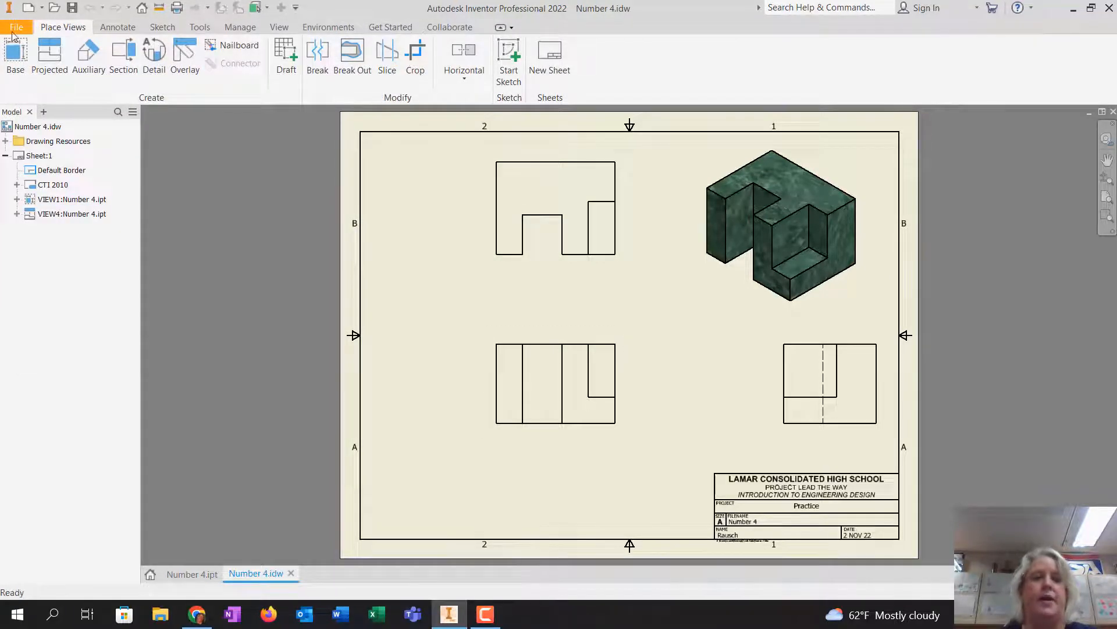
pyautogui.click(16, 28)
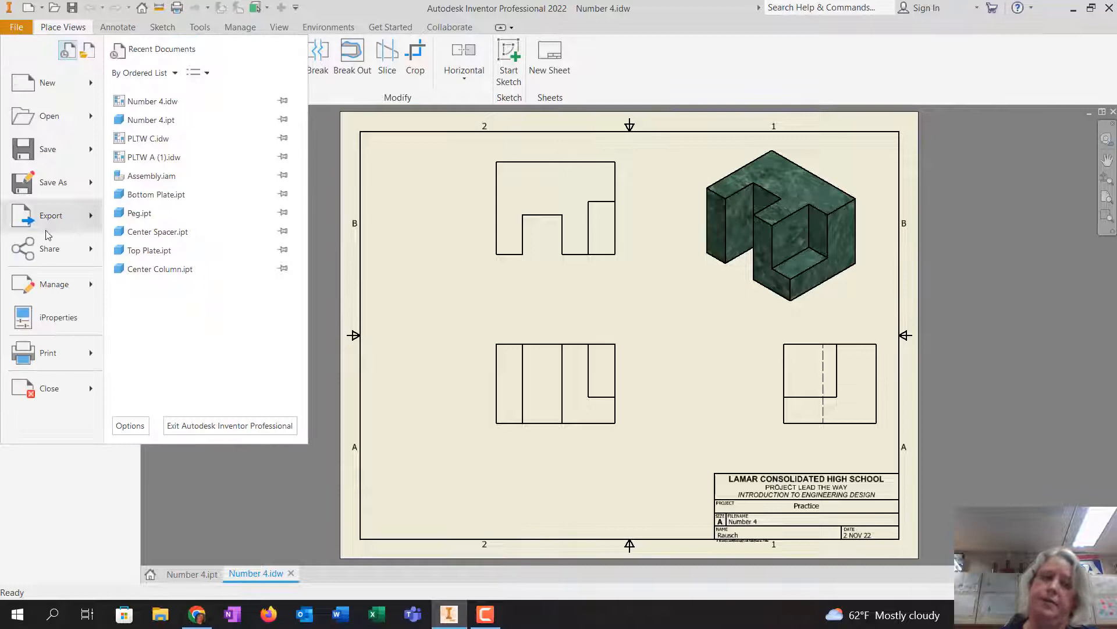
pyautogui.click(48, 353)
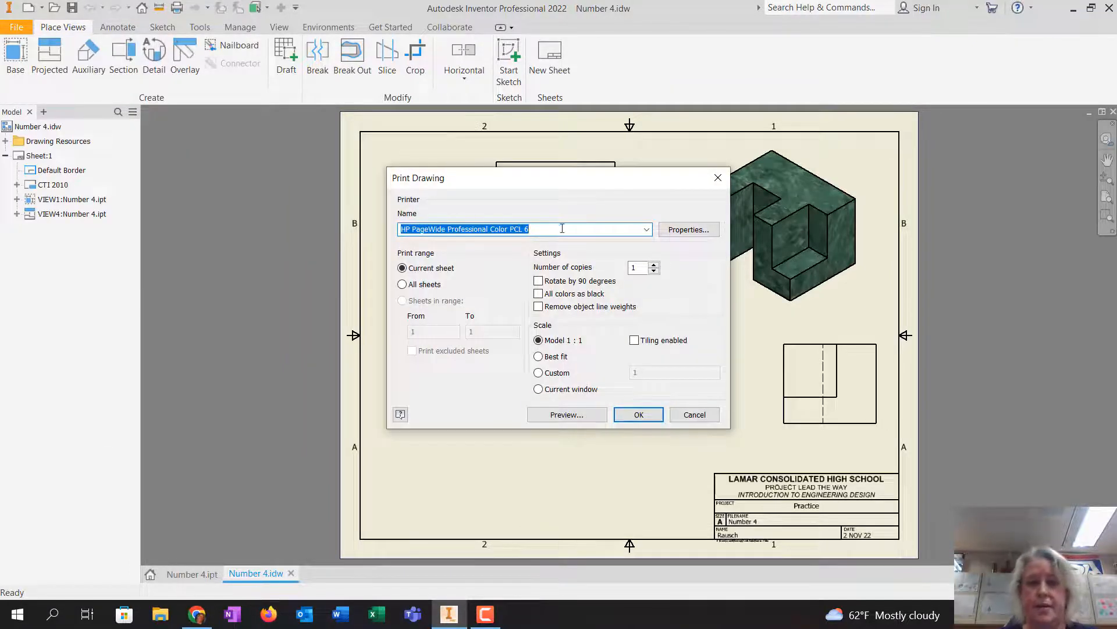
pyautogui.click(646, 230)
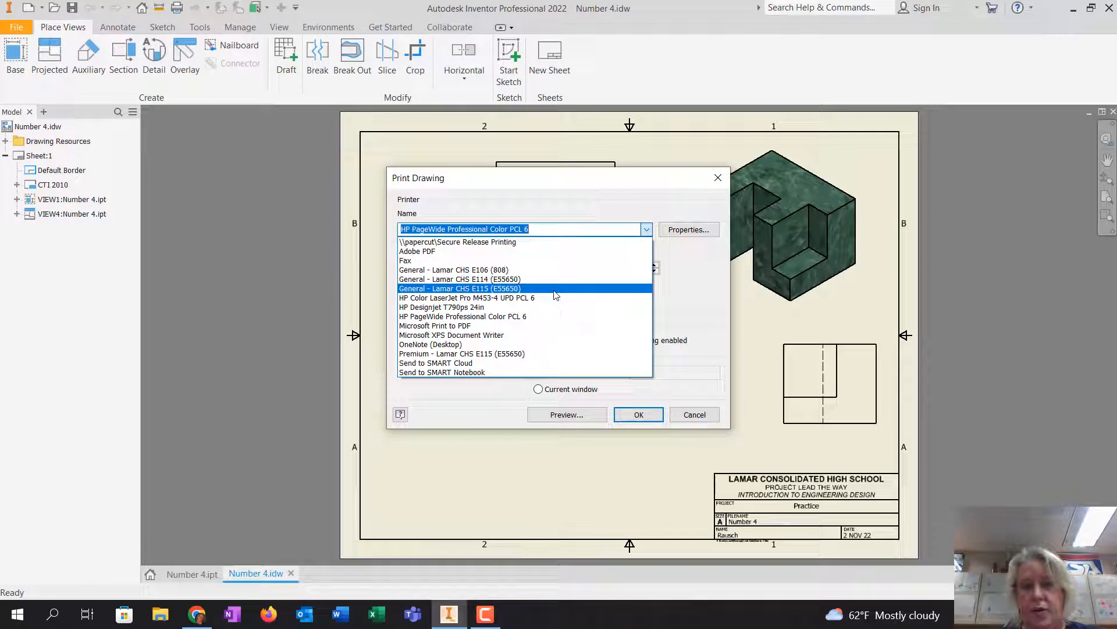
pyautogui.click(458, 289)
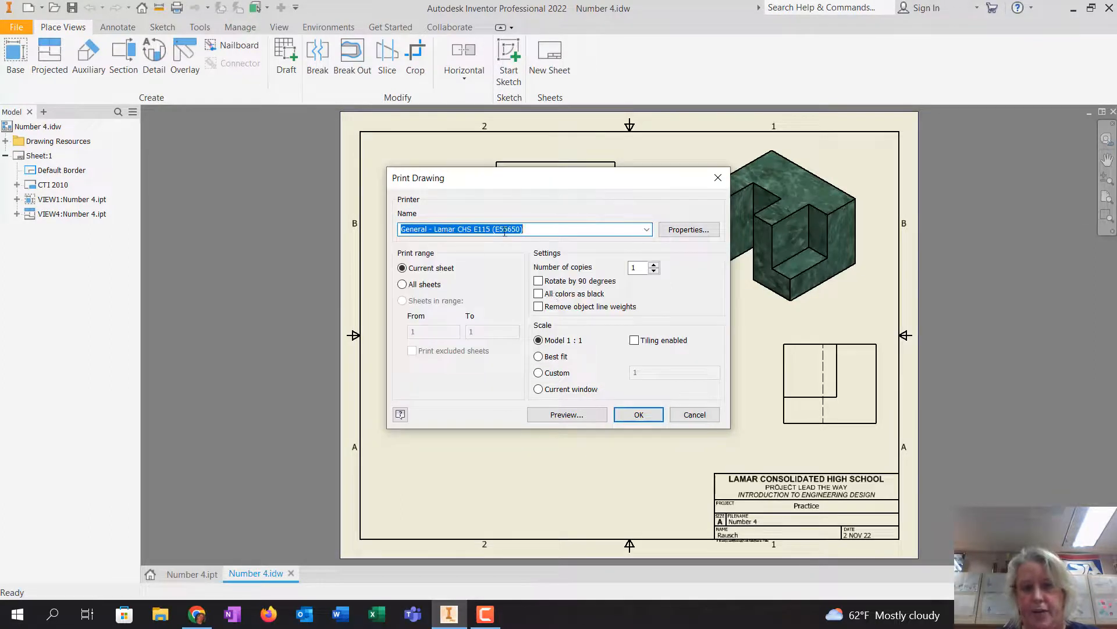
pyautogui.moveTo(717, 177)
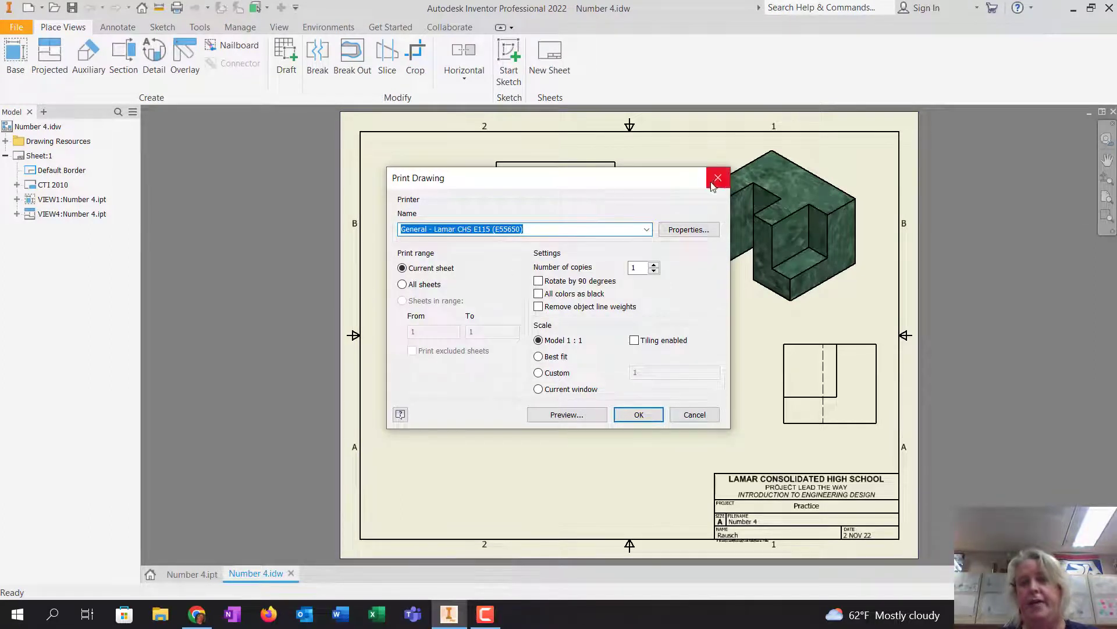
pyautogui.click(718, 177)
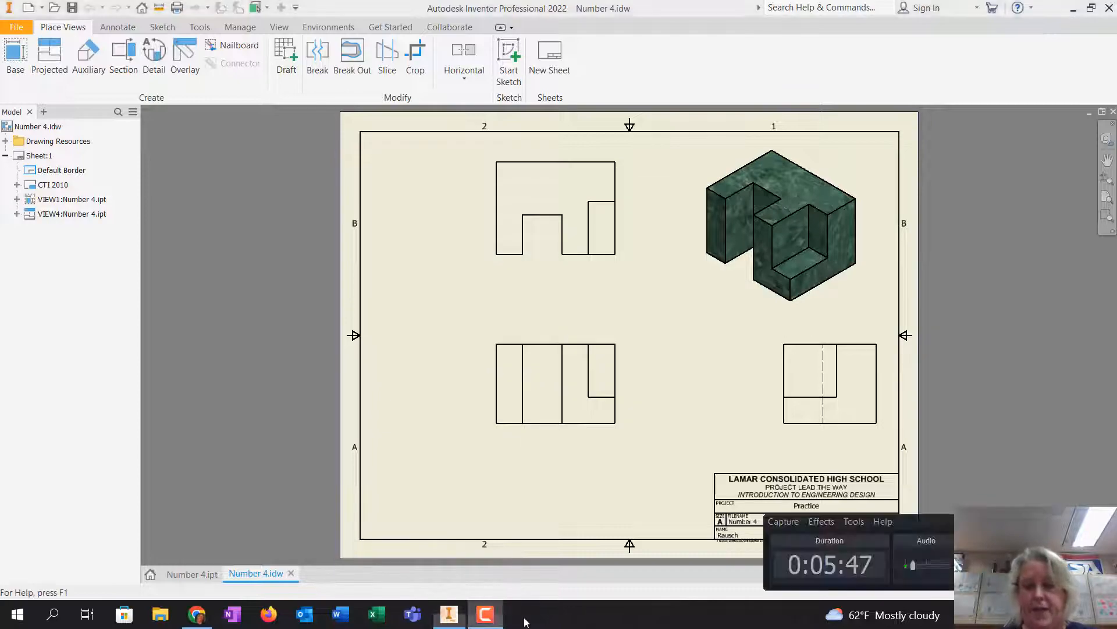